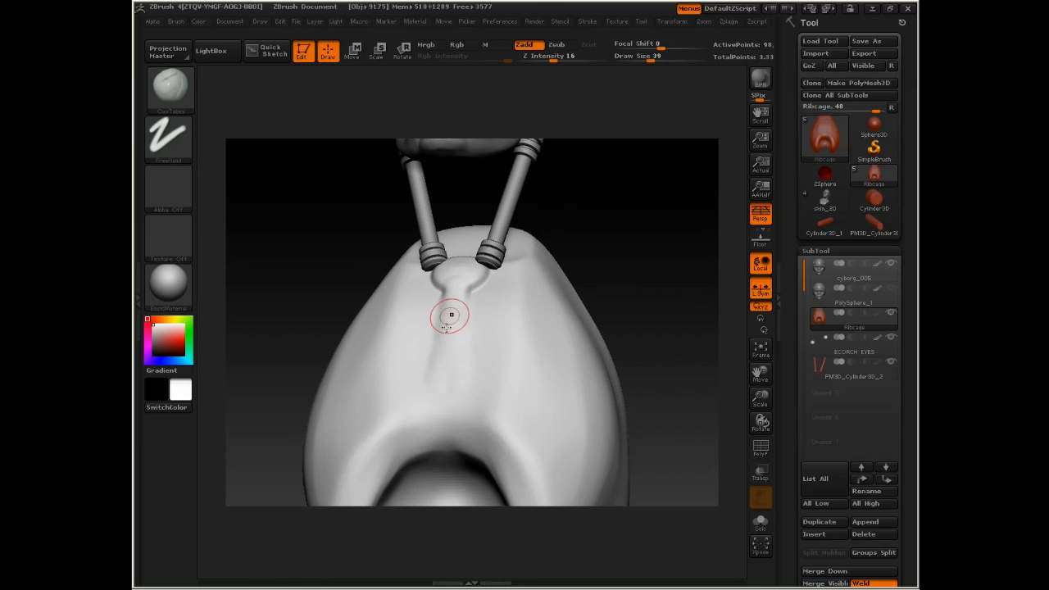
- Dig a vertical channel from between the neck pistons down to the bottom of the chest
{"action": "left_click_drag", "start_coordinate": [451, 315], "coordinate": [449, 320]}
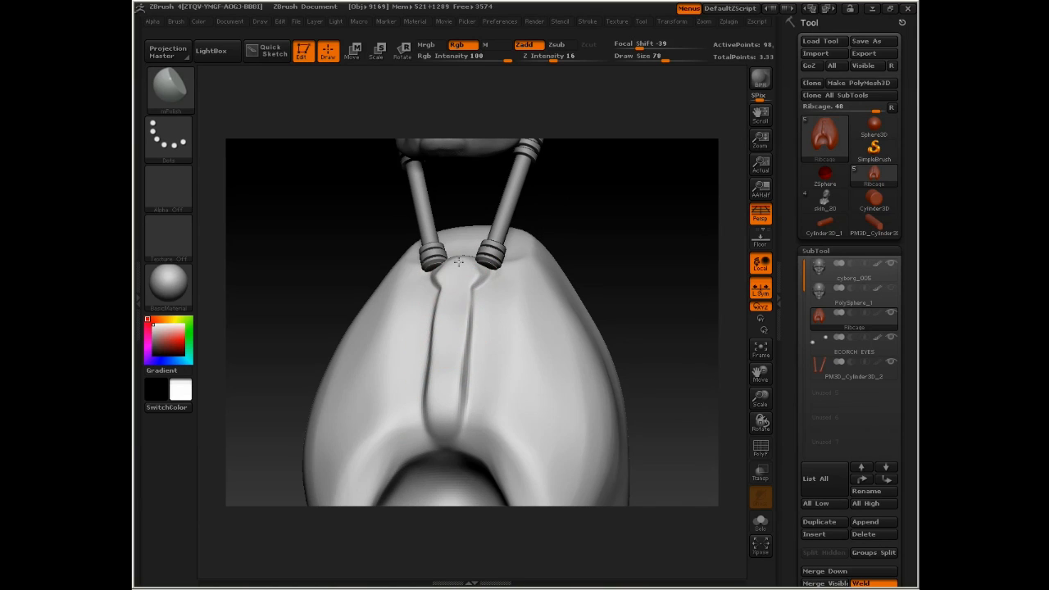
{"action": "left_click", "coordinate": [469, 276]}
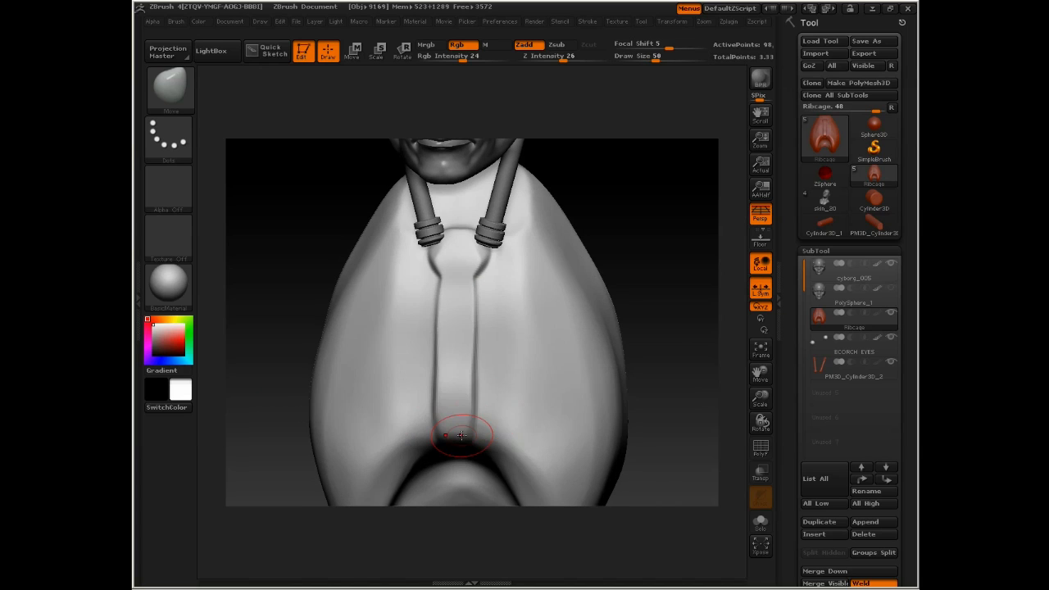
{"action": "left_click_drag", "start_coordinate": [463, 435], "coordinate": [440, 416]}
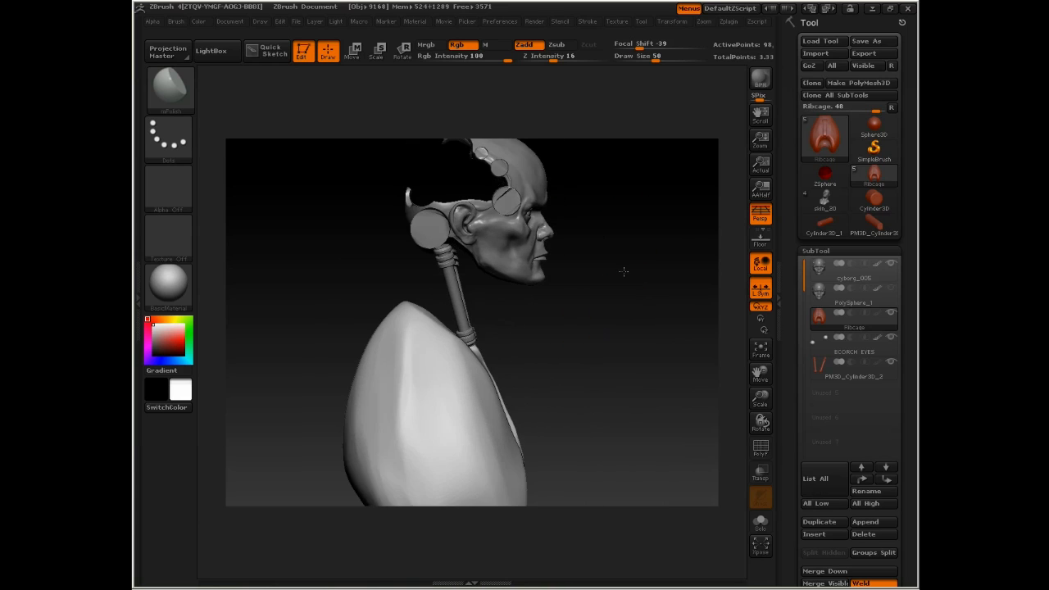
- Load ShadowBox from the Tool lightbox and return to the bust to append it
{"action": "left_click_drag", "start_coordinate": [623, 270], "coordinate": [509, 295]}
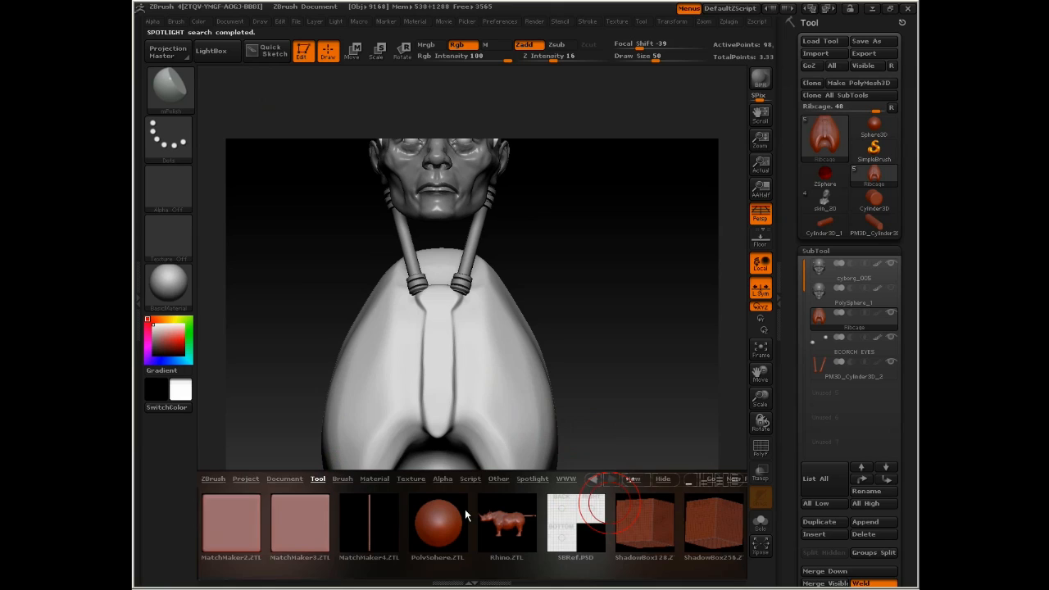
{"action": "scroll", "scroll_direction": "left", "scroll_amount": 3}
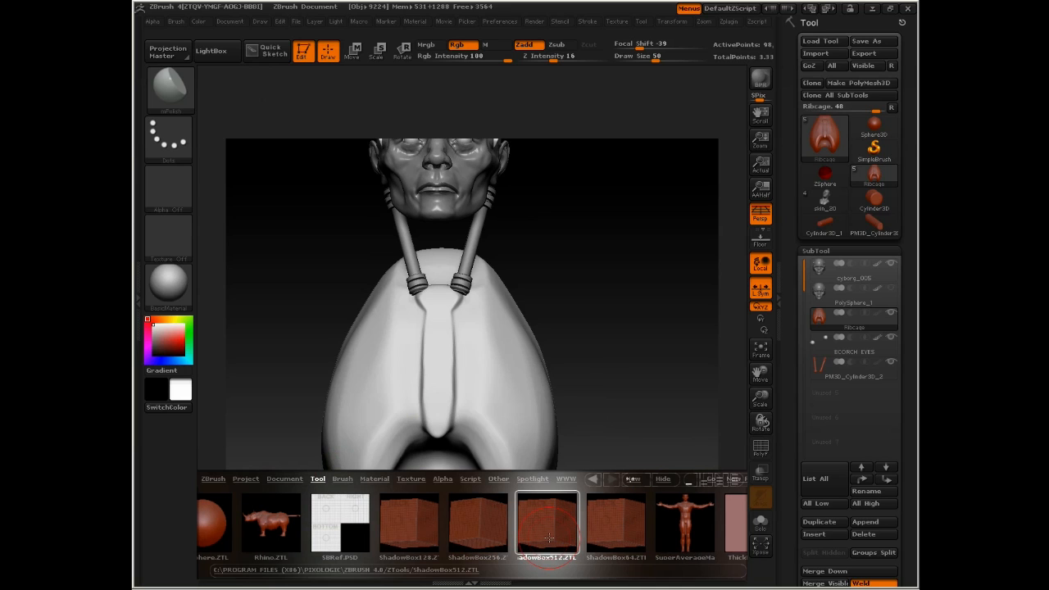
{"action": "left_click", "coordinate": [548, 523]}
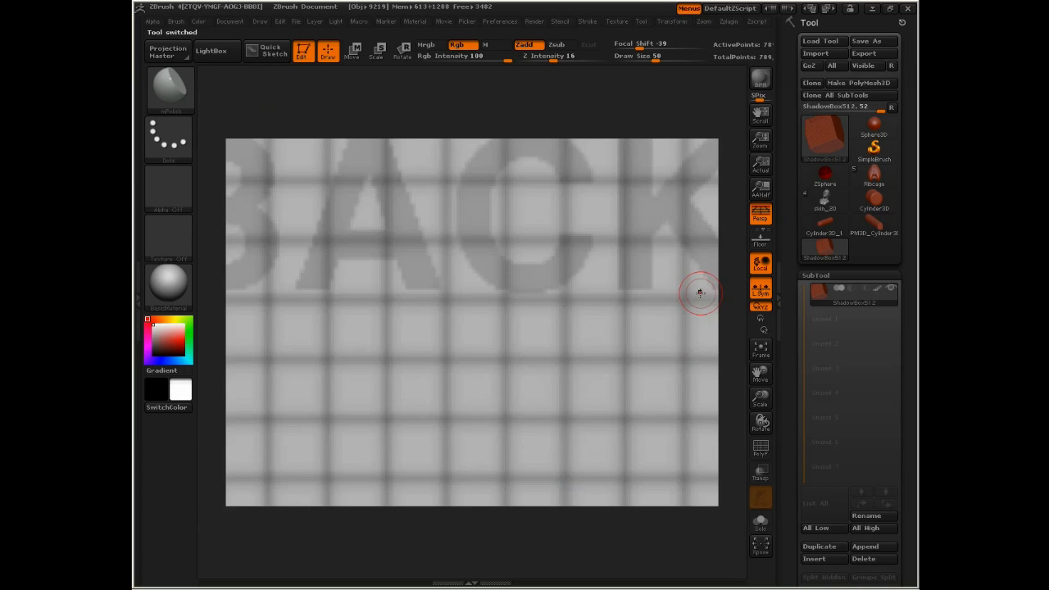
{"action": "left_click", "coordinate": [823, 208]}
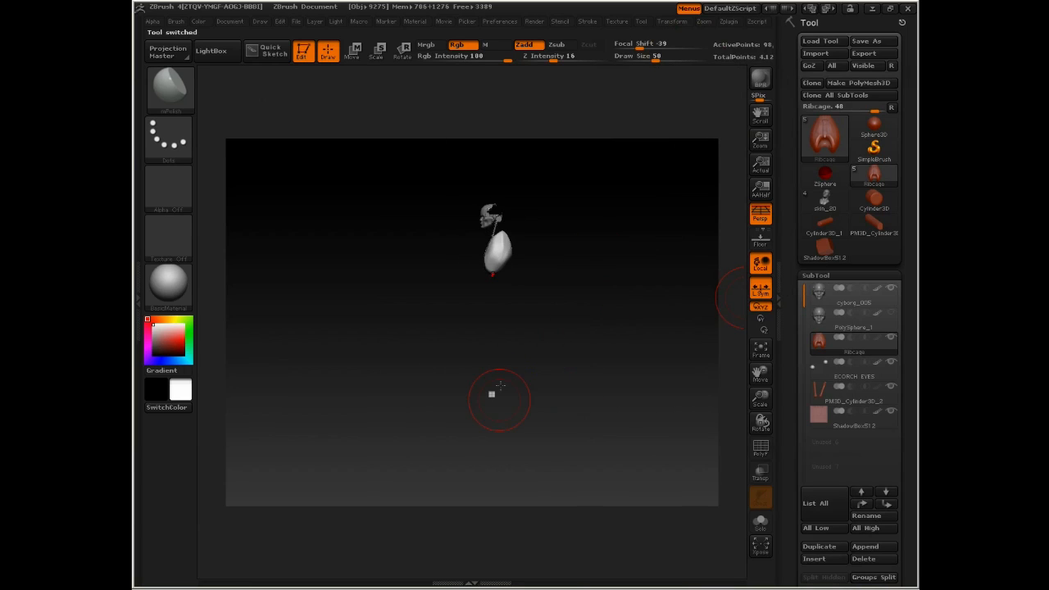
- Select the ShadowBox subtool over the chest and make the other subtools see-through
{"action": "left_click", "coordinate": [357, 55]}
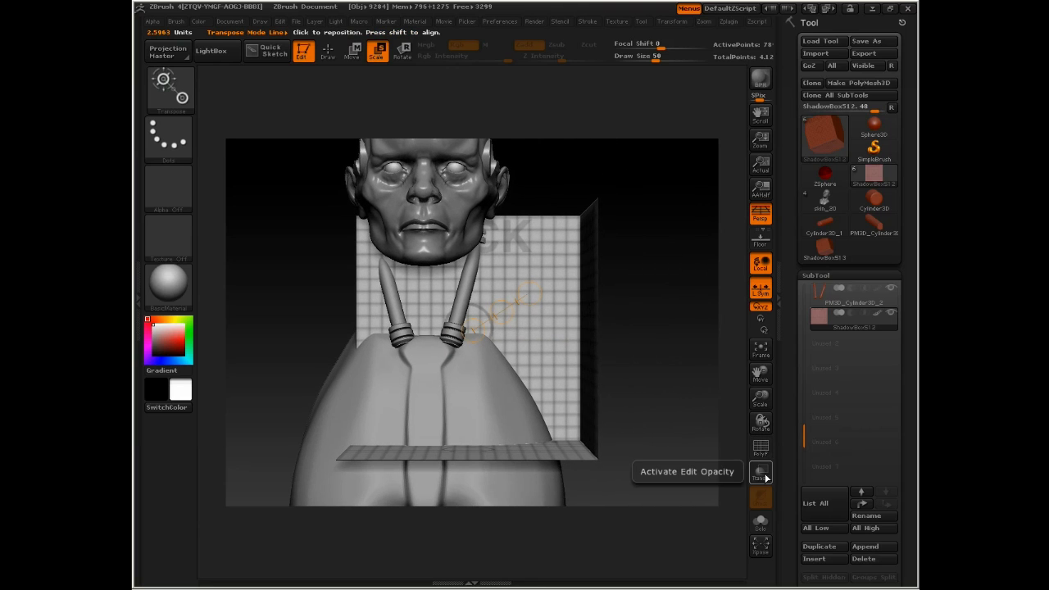
{"action": "left_click", "coordinate": [761, 473]}
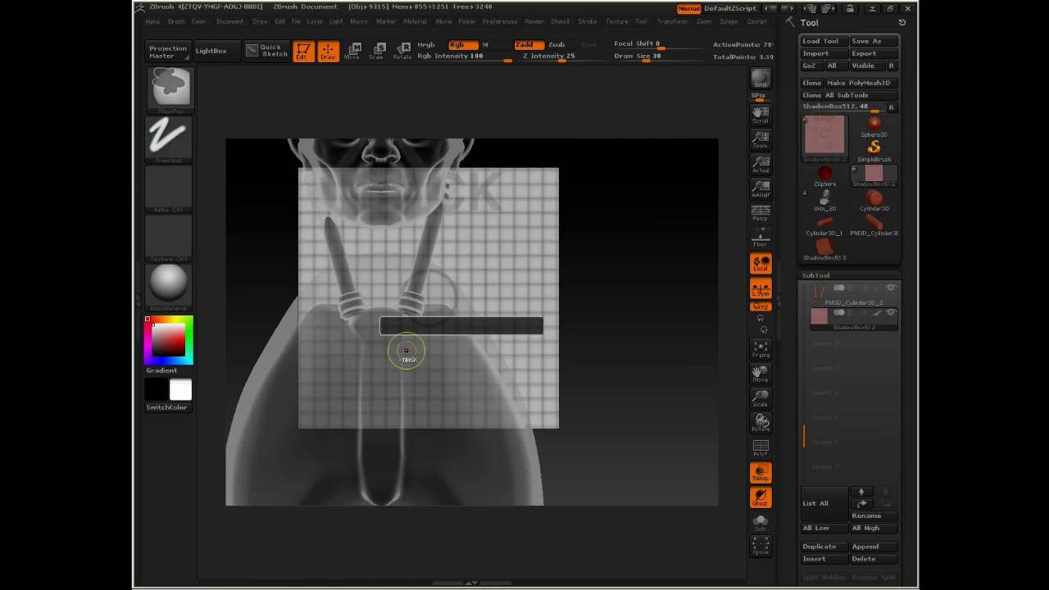
- Mask the bar's profile on the ShadowBox front and top planes, then face the side plane
{"action": "left_click_drag", "start_coordinate": [406, 353], "coordinate": [649, 307]}
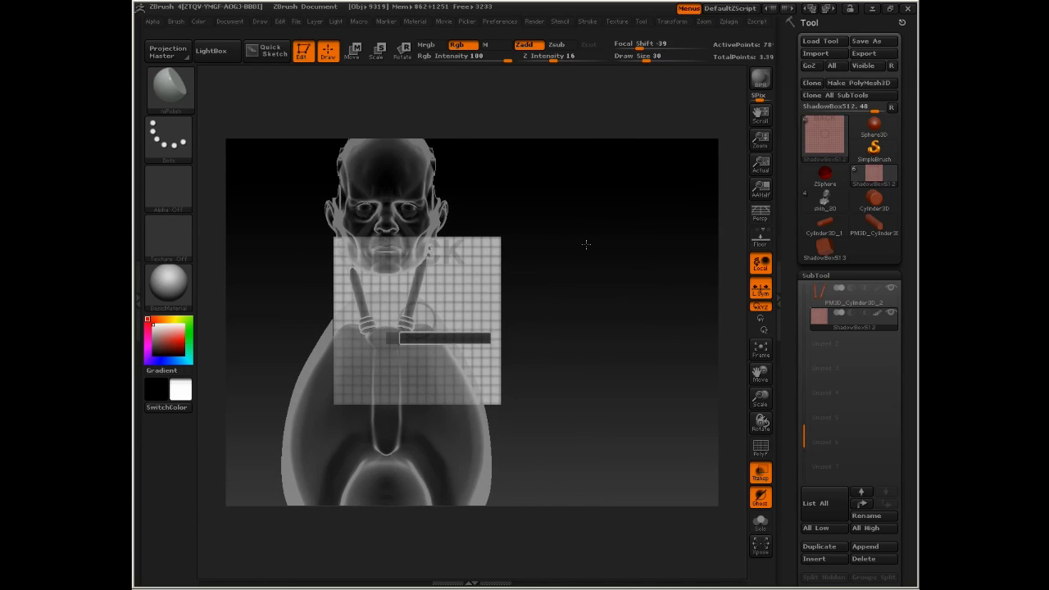
{"action": "mouse_move", "coordinate": [594, 261]}
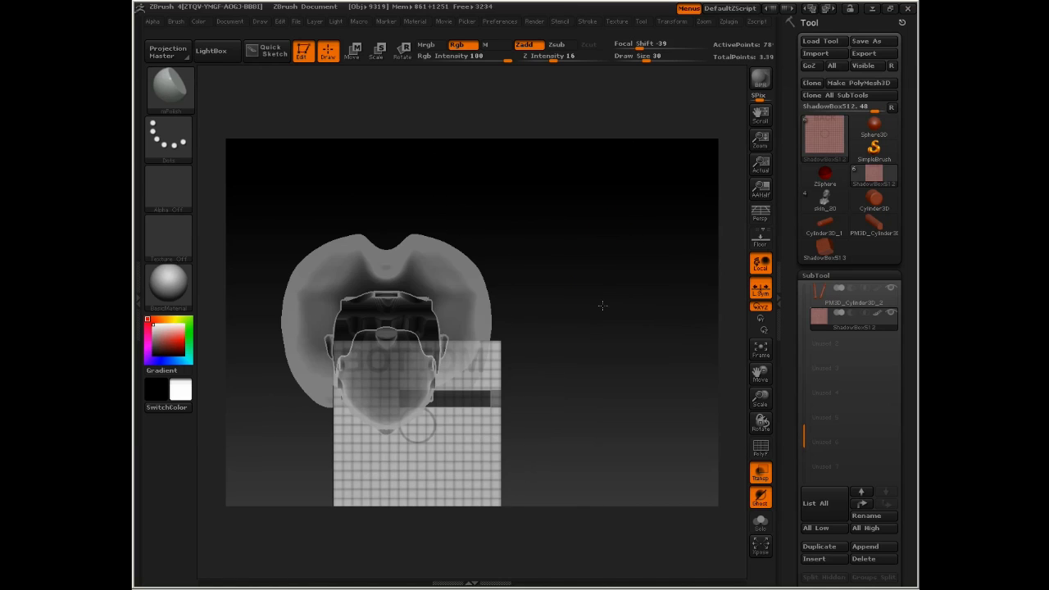
{"action": "left_click_drag", "start_coordinate": [603, 307], "coordinate": [558, 324]}
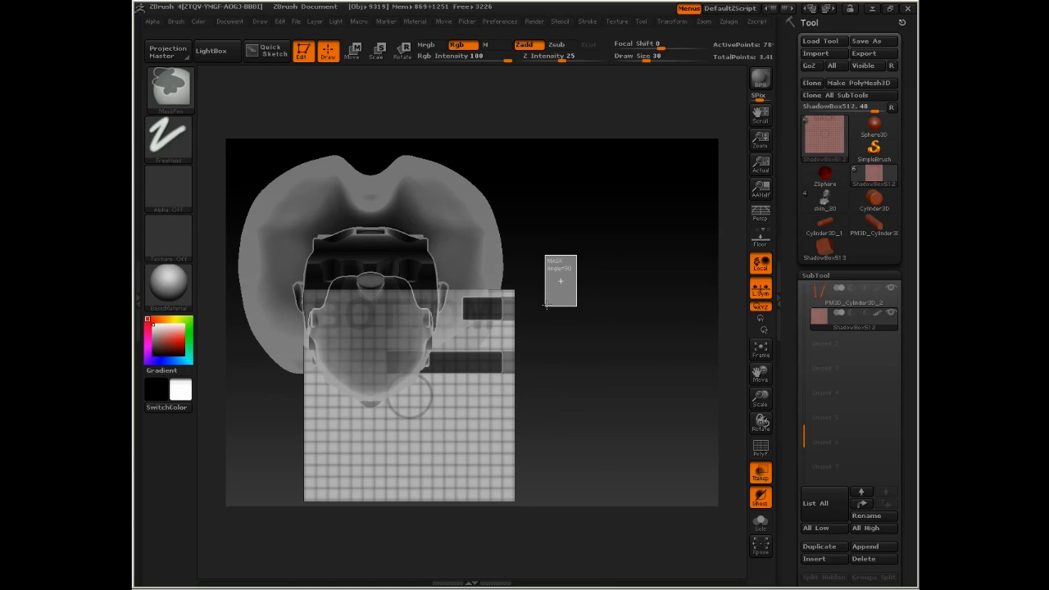
{"action": "left_click_drag", "start_coordinate": [560, 282], "coordinate": [541, 325]}
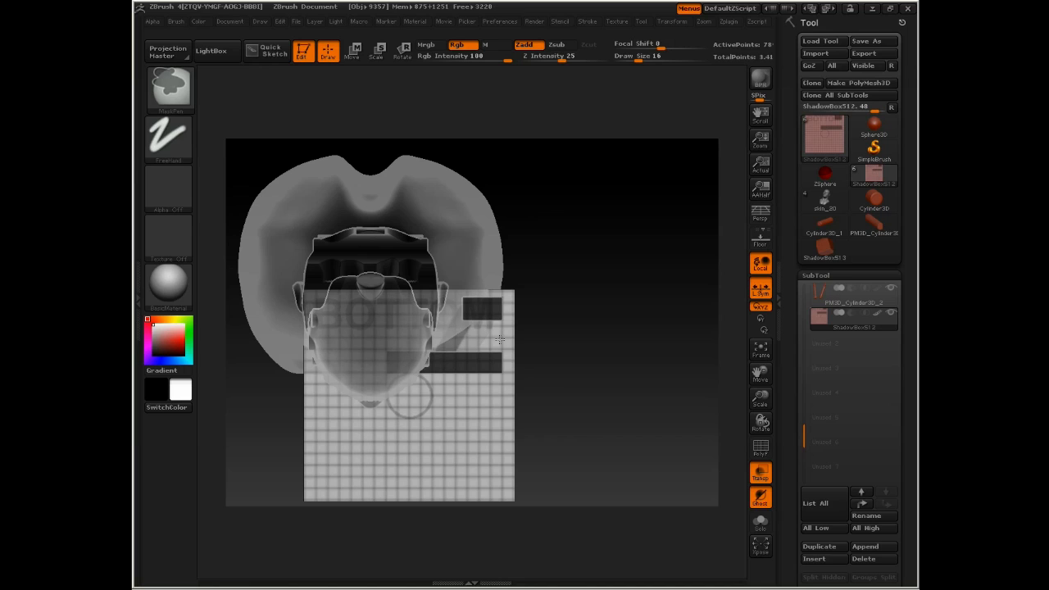
{"action": "left_click_drag", "start_coordinate": [483, 308], "coordinate": [483, 348]}
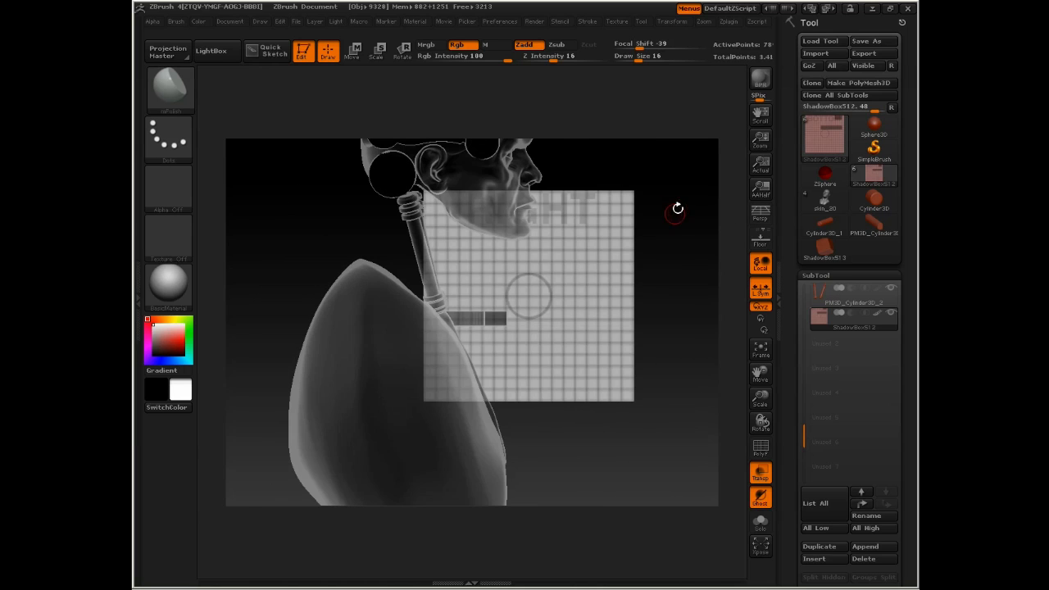
- Mask the side profile to generate the bent bar and move it to the piston base
{"action": "left_click_drag", "start_coordinate": [675, 207], "coordinate": [669, 341]}
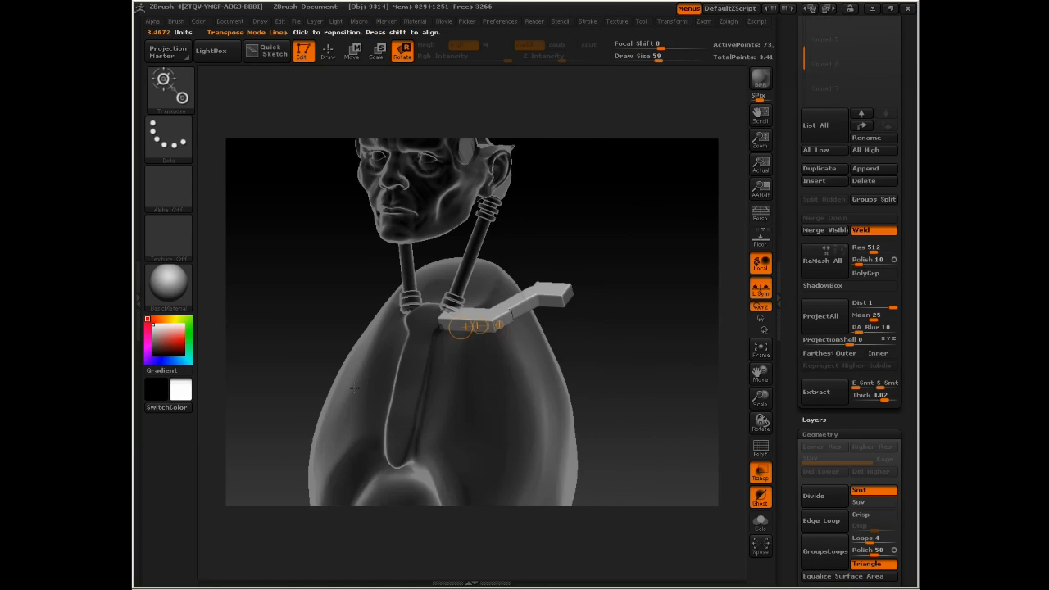
{"action": "left_click_drag", "start_coordinate": [353, 385], "coordinate": [624, 385]}
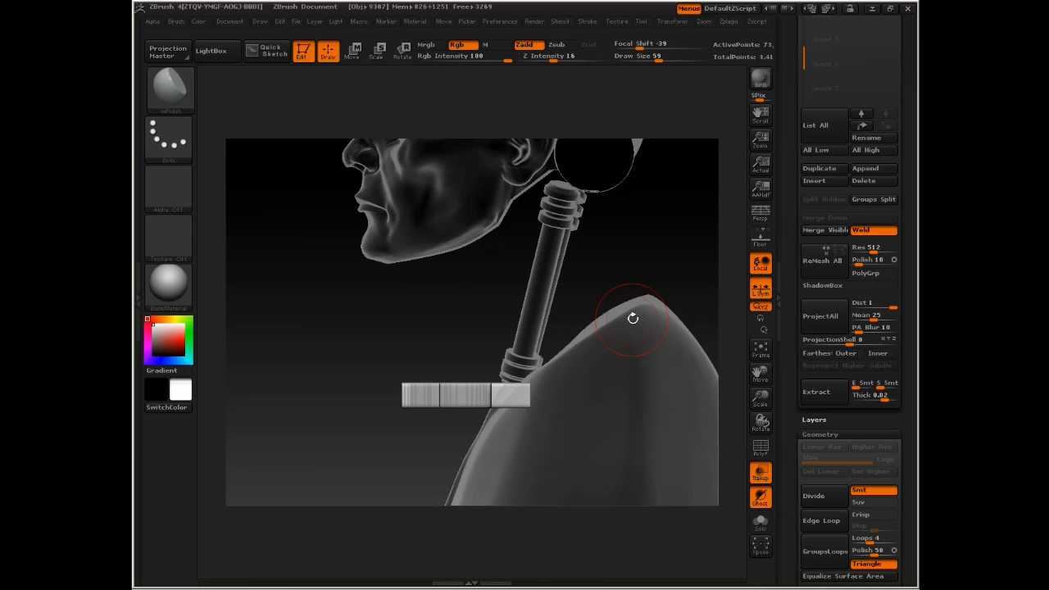
{"action": "left_click_drag", "start_coordinate": [633, 318], "coordinate": [380, 279]}
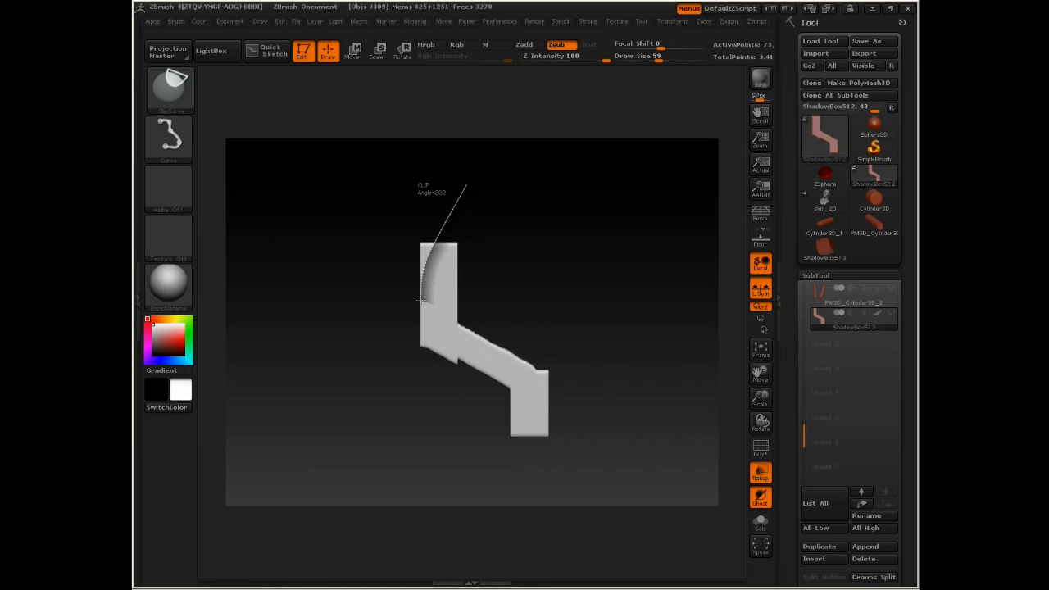
- Clip the bar's ends into curved tapered shapes and trim one end straight
{"action": "left_click_drag", "start_coordinate": [459, 189], "coordinate": [443, 386]}
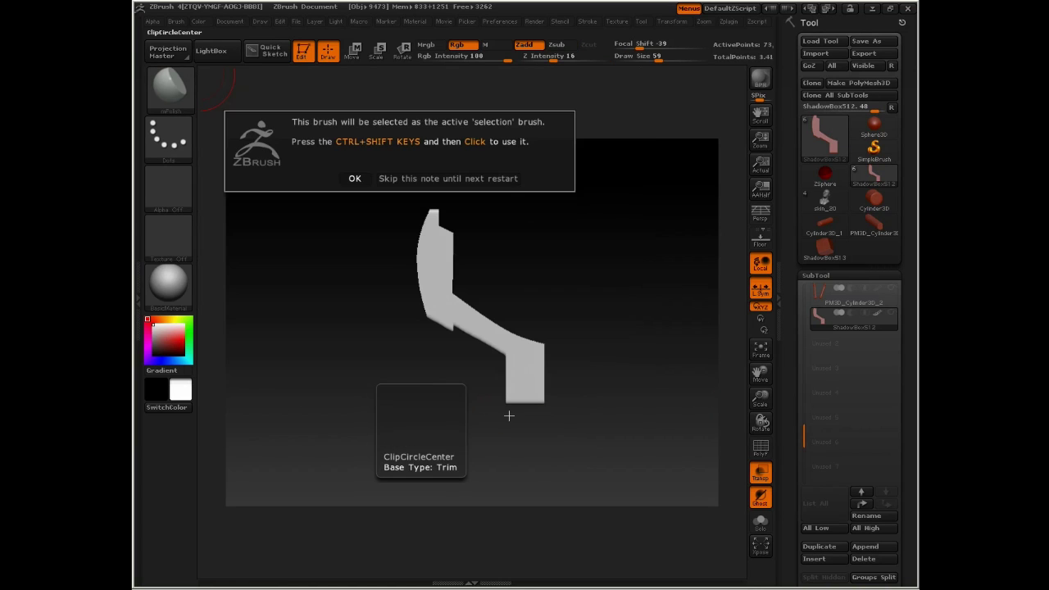
{"action": "left_click", "coordinate": [354, 178]}
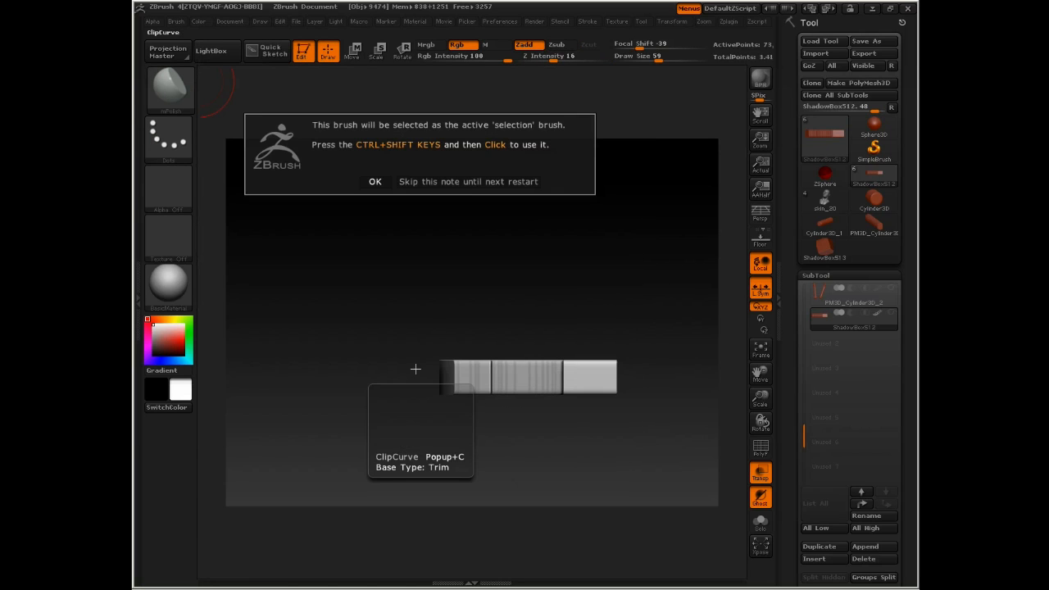
{"action": "left_click", "coordinate": [375, 181]}
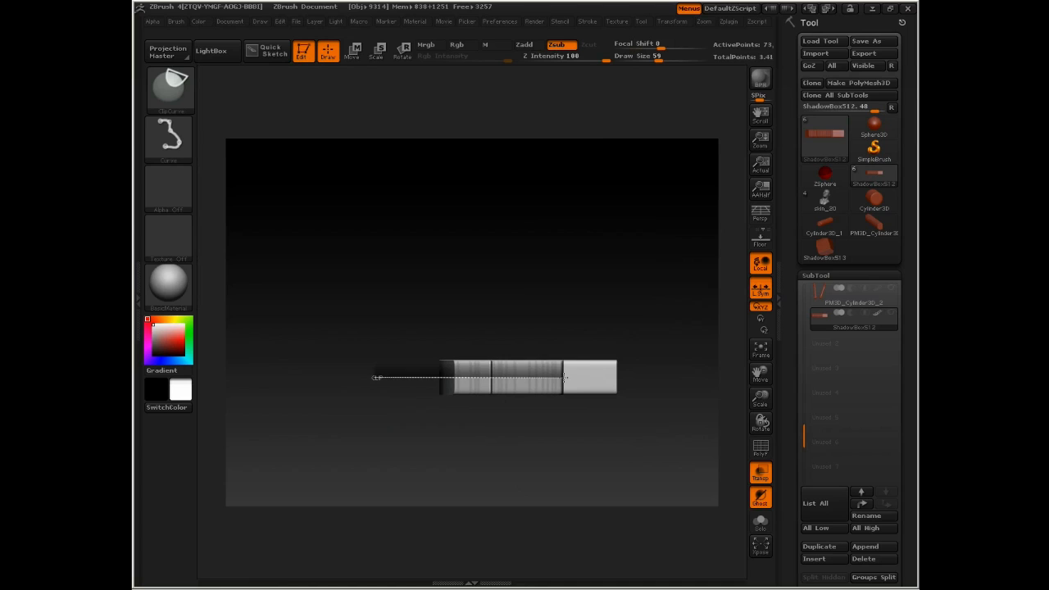
{"action": "left_click_drag", "start_coordinate": [376, 378], "coordinate": [662, 352]}
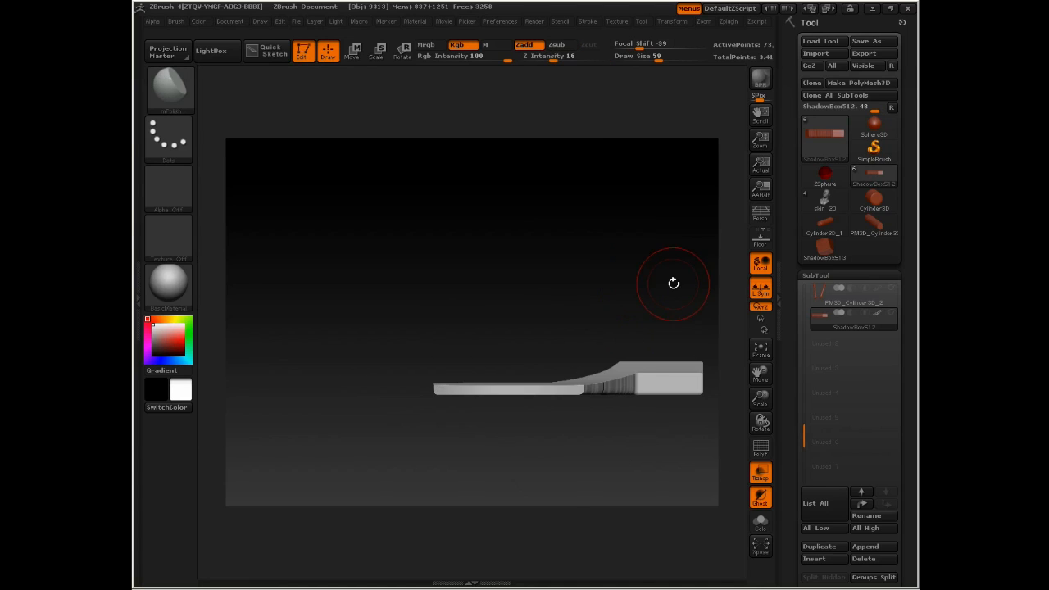
{"action": "left_click", "coordinate": [168, 89]}
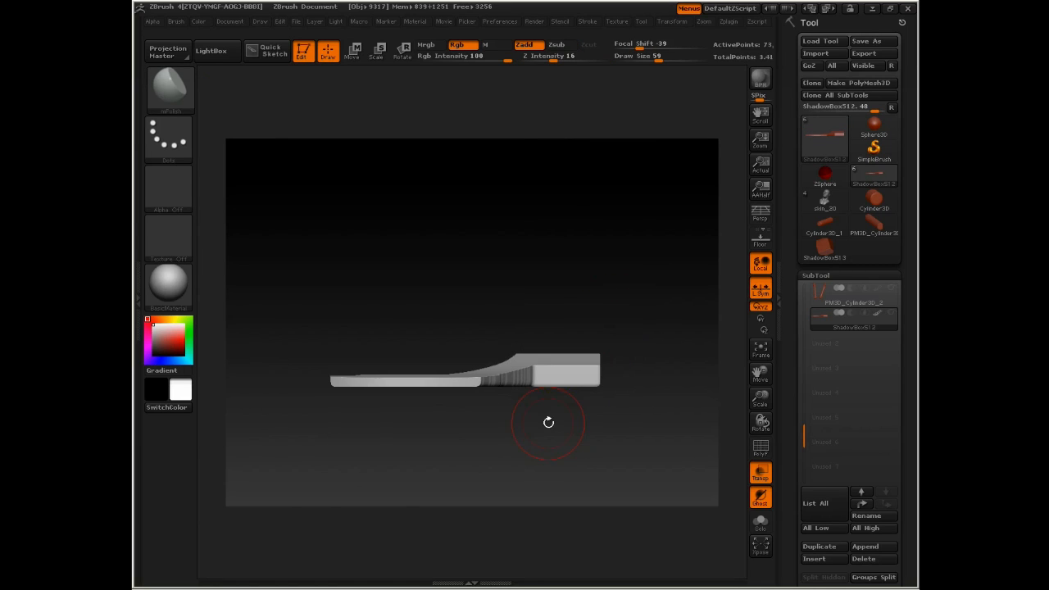
- Rotate the bracket to inspect it from its side and along its edge
{"action": "left_click_drag", "start_coordinate": [548, 423], "coordinate": [613, 357]}
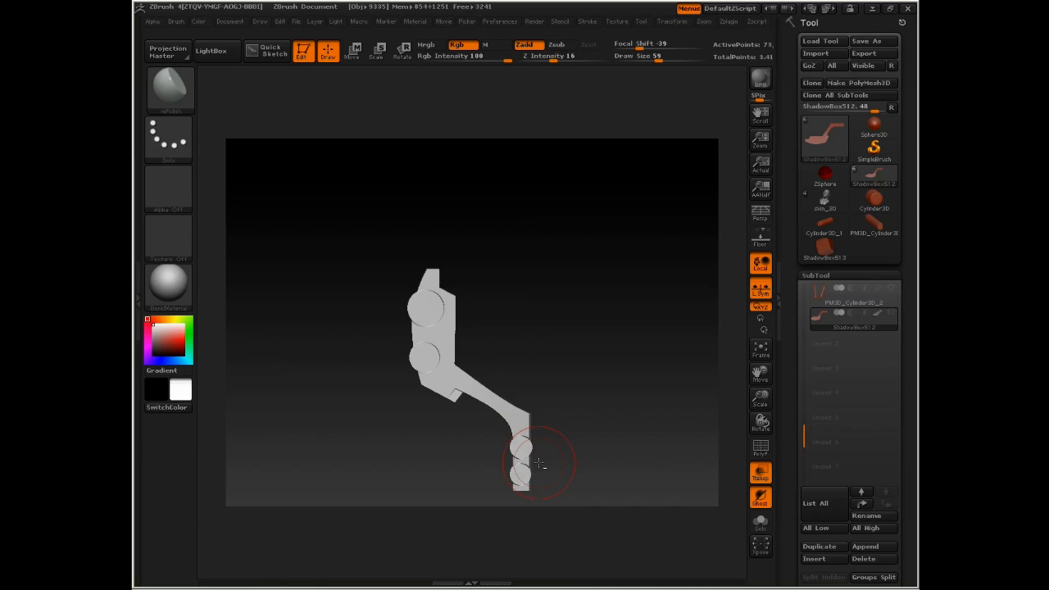
{"action": "left_click_drag", "start_coordinate": [542, 462], "coordinate": [554, 354]}
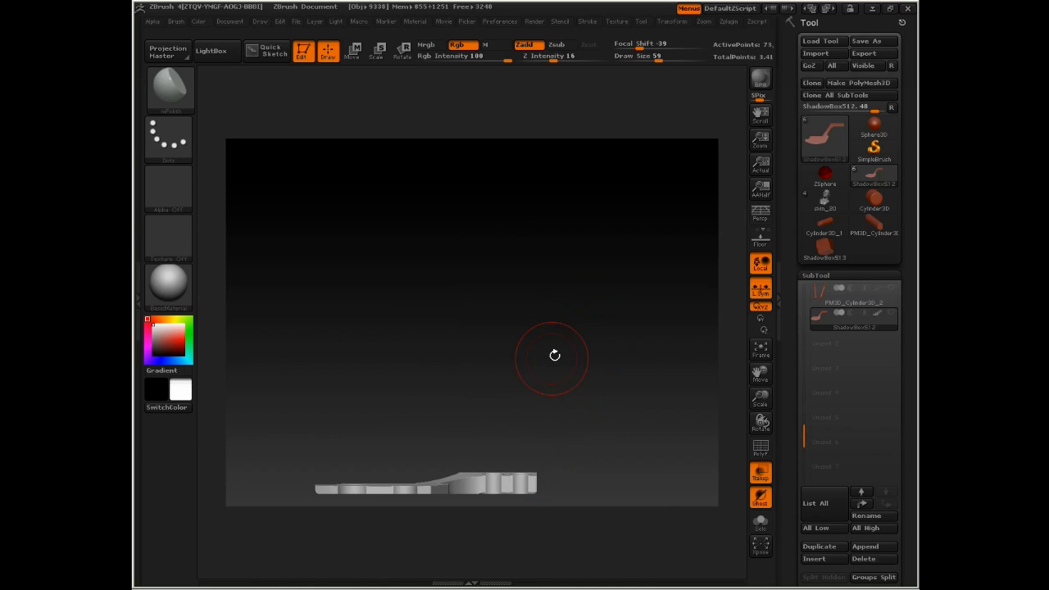
- Move the bracket into place at the right shoulder beside the neck piston
{"action": "left_click_drag", "start_coordinate": [554, 354], "coordinate": [733, 302]}
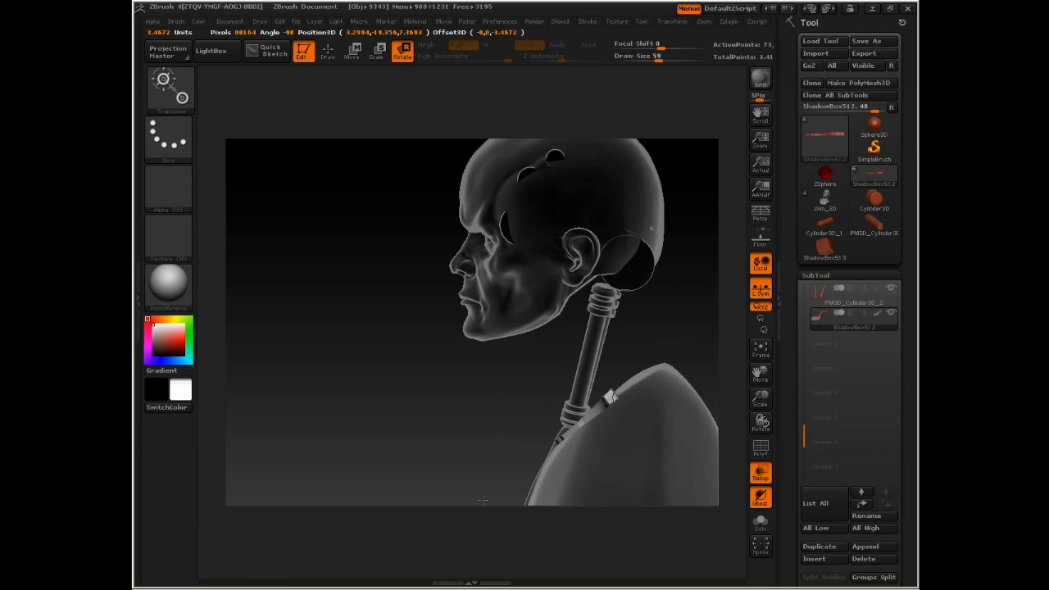
{"action": "left_click_drag", "start_coordinate": [482, 500], "coordinate": [582, 387]}
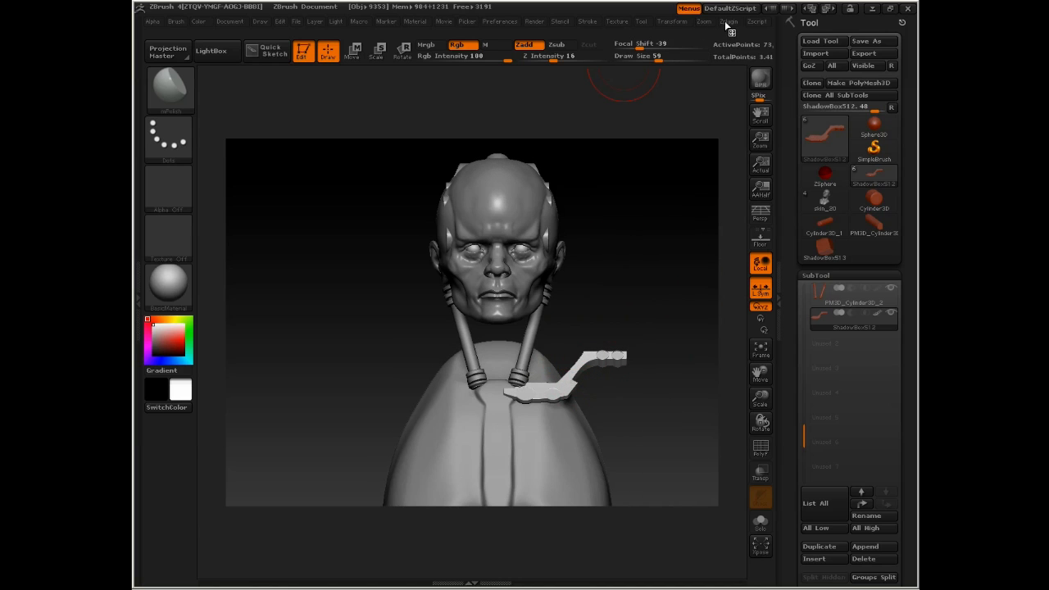
- Mirror the bracket across X with ZPlugin SubTool Master so both shoulders match
{"action": "left_click", "coordinate": [741, 21]}
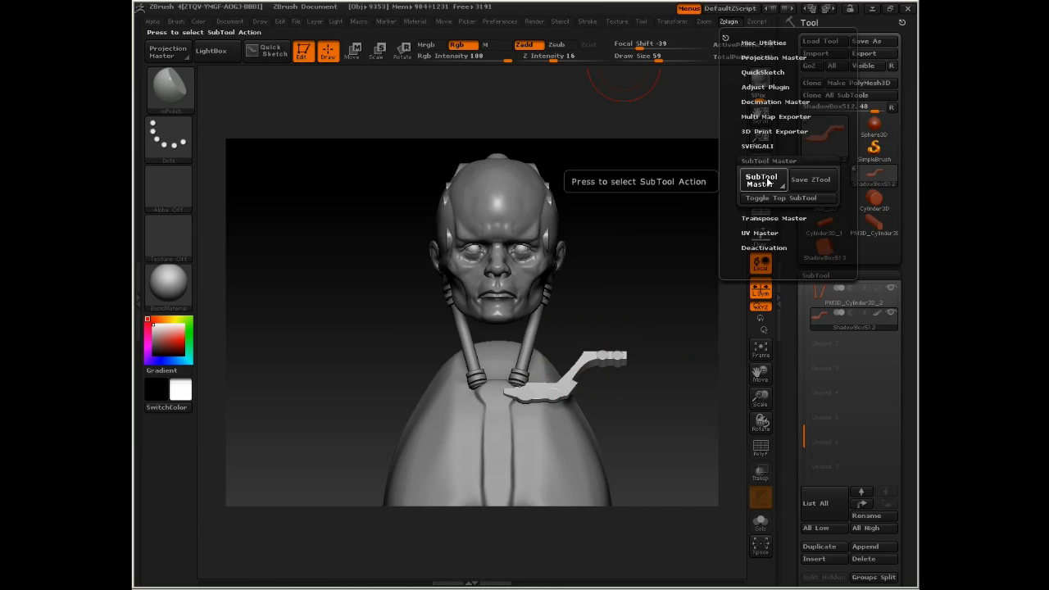
{"action": "left_click", "coordinate": [762, 178]}
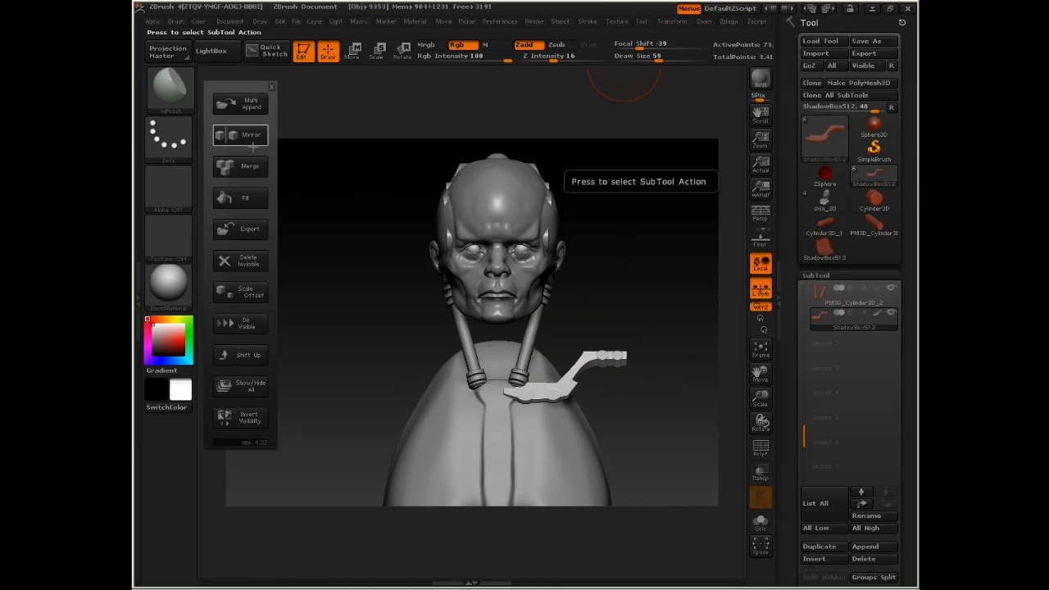
{"action": "left_click", "coordinate": [240, 134]}
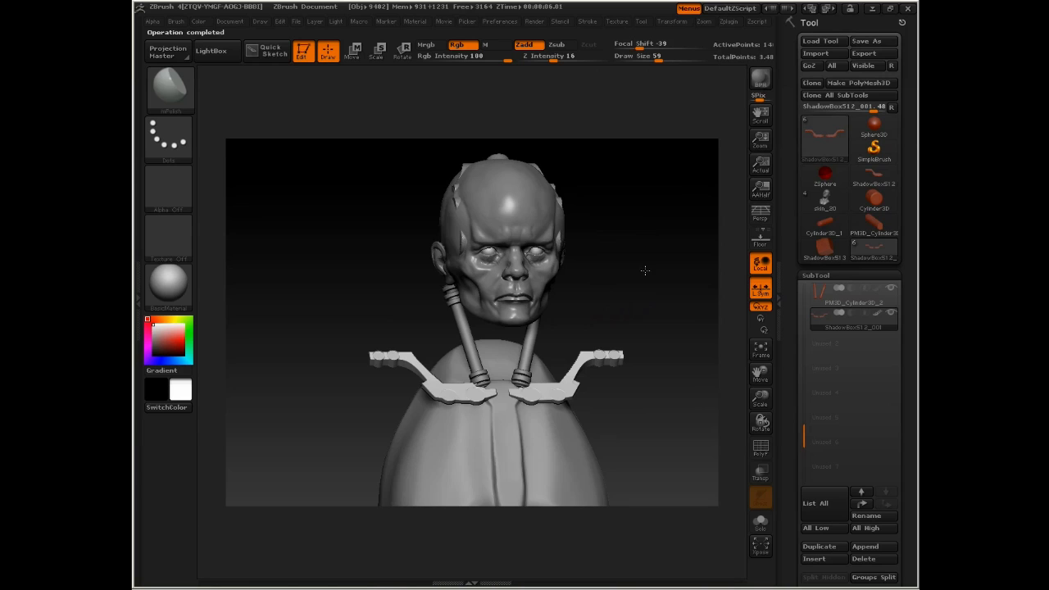
{"action": "left_click_drag", "start_coordinate": [646, 272], "coordinate": [646, 236]}
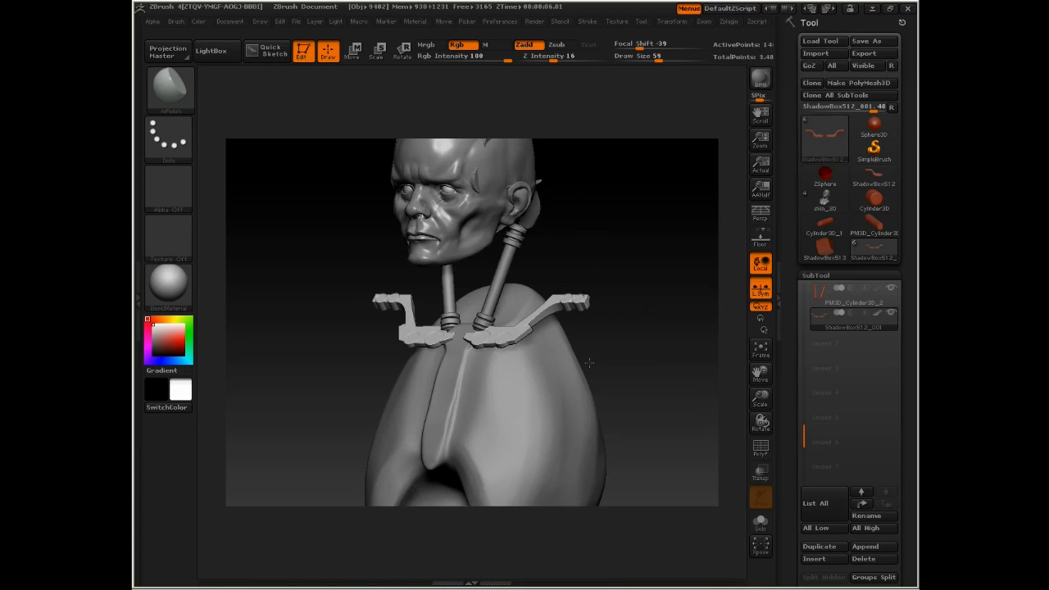
{"action": "left_click_drag", "start_coordinate": [587, 364], "coordinate": [610, 364]}
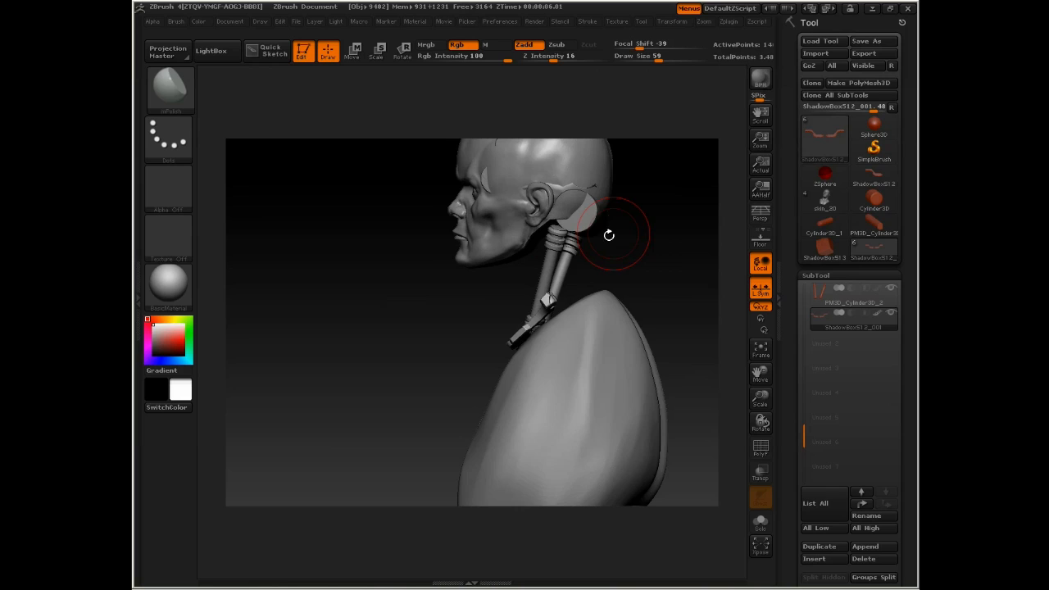
{"action": "left_click_drag", "start_coordinate": [610, 236], "coordinate": [541, 297]}
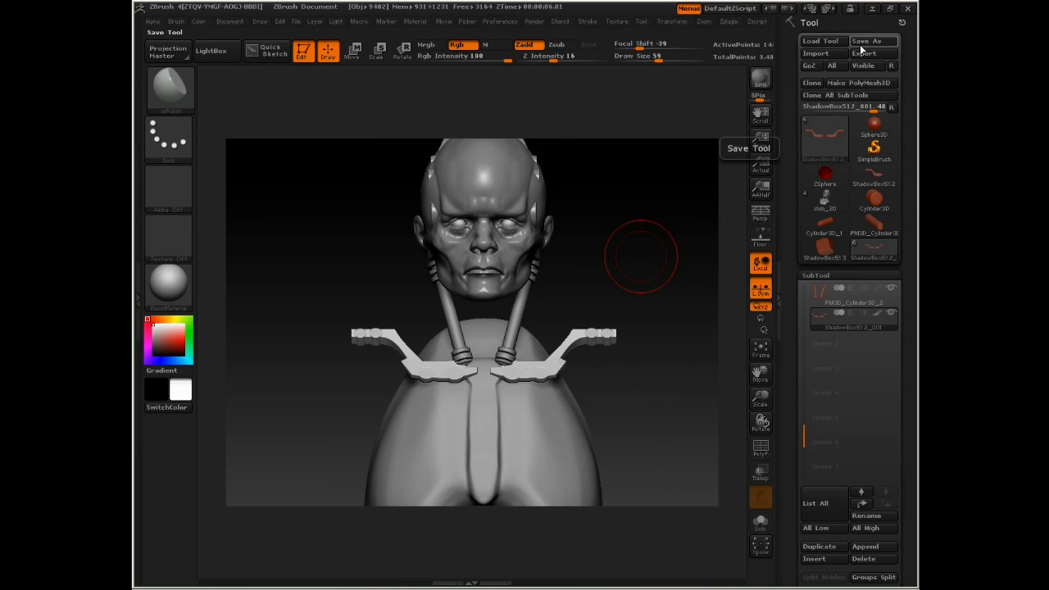
- Save the bust under the next numbered cyborg tool file name
{"action": "left_click", "coordinate": [869, 40]}
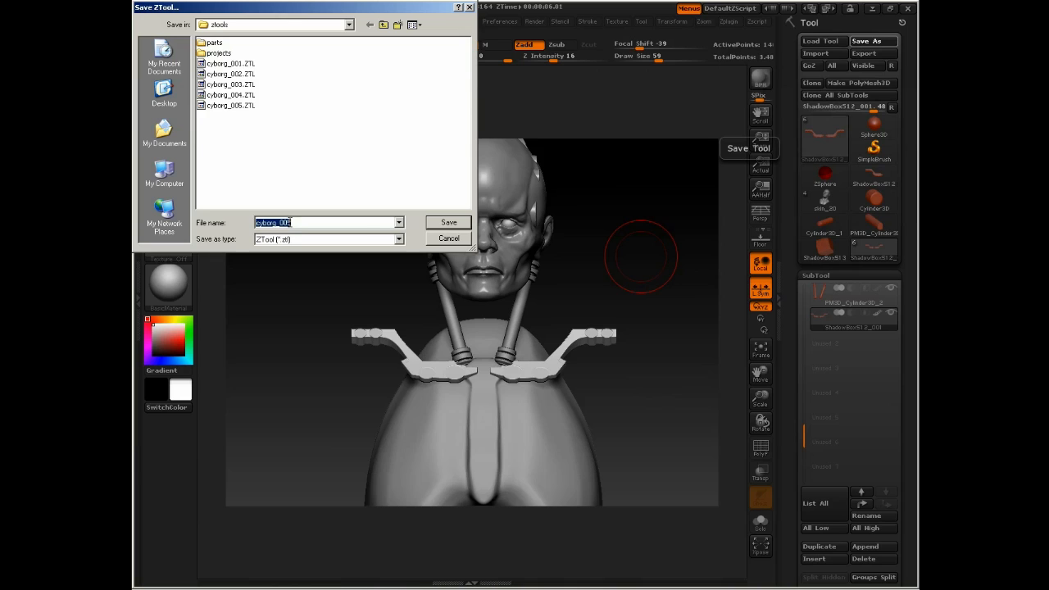
{"action": "left_click", "coordinate": [448, 223]}
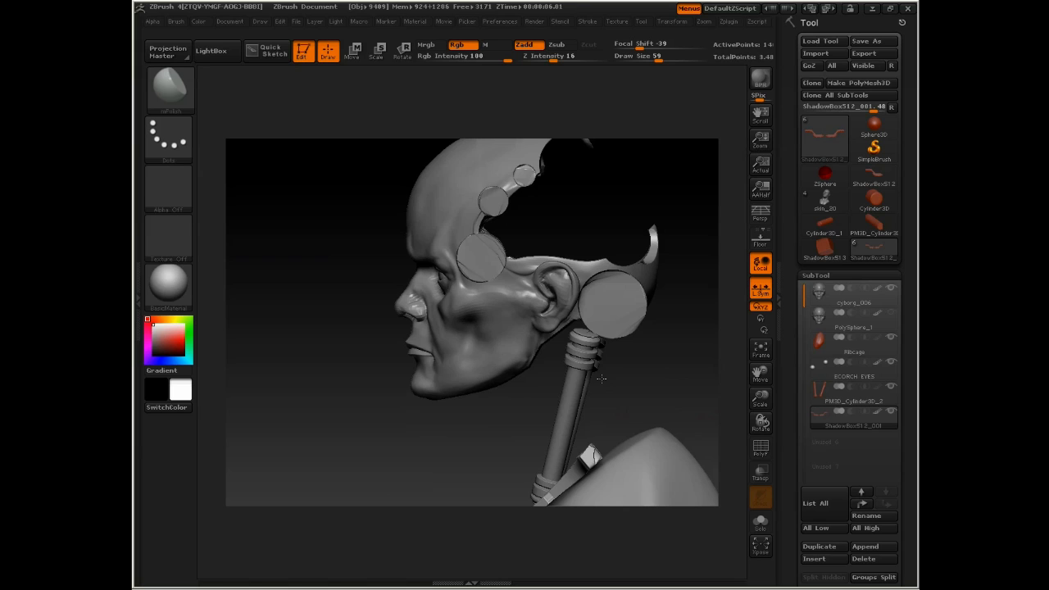
- Append another ShadowBox subtool near the neck pistons and enable Move on it
{"action": "left_click_drag", "start_coordinate": [603, 379], "coordinate": [643, 441]}
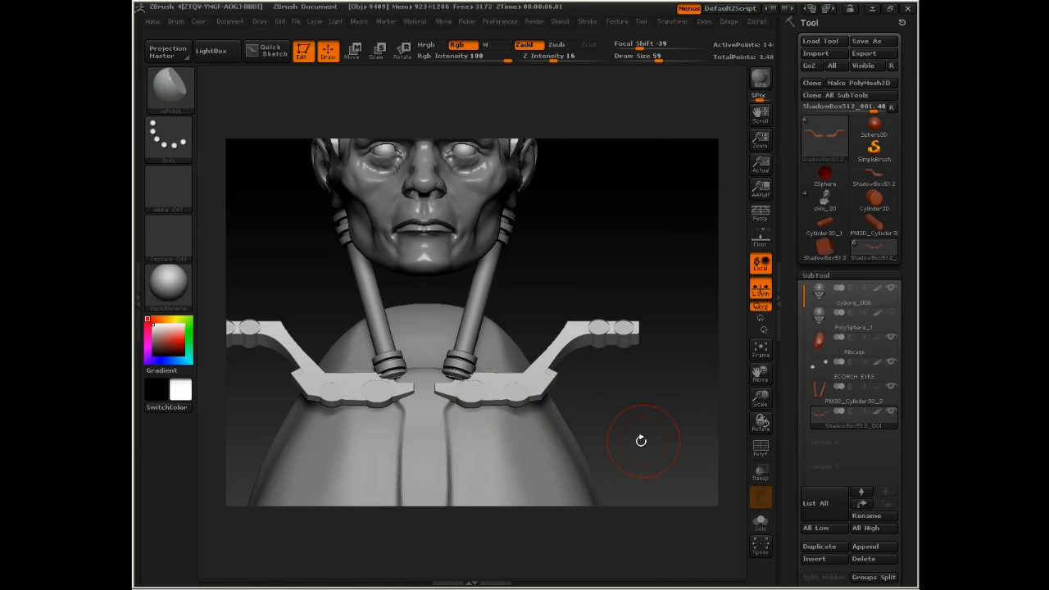
{"action": "mouse_move", "coordinate": [872, 546]}
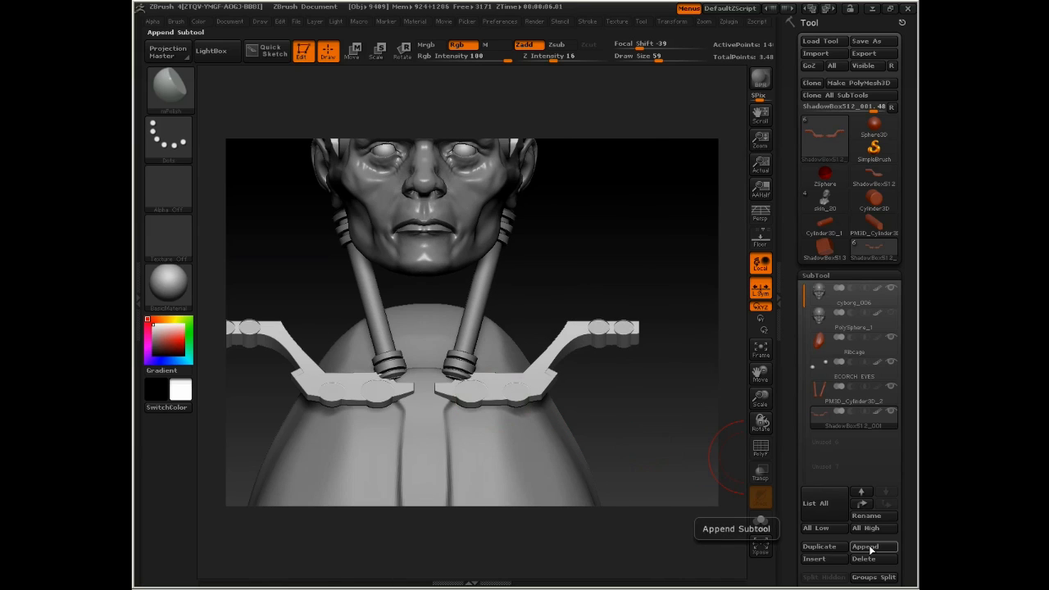
{"action": "left_click", "coordinate": [872, 546]}
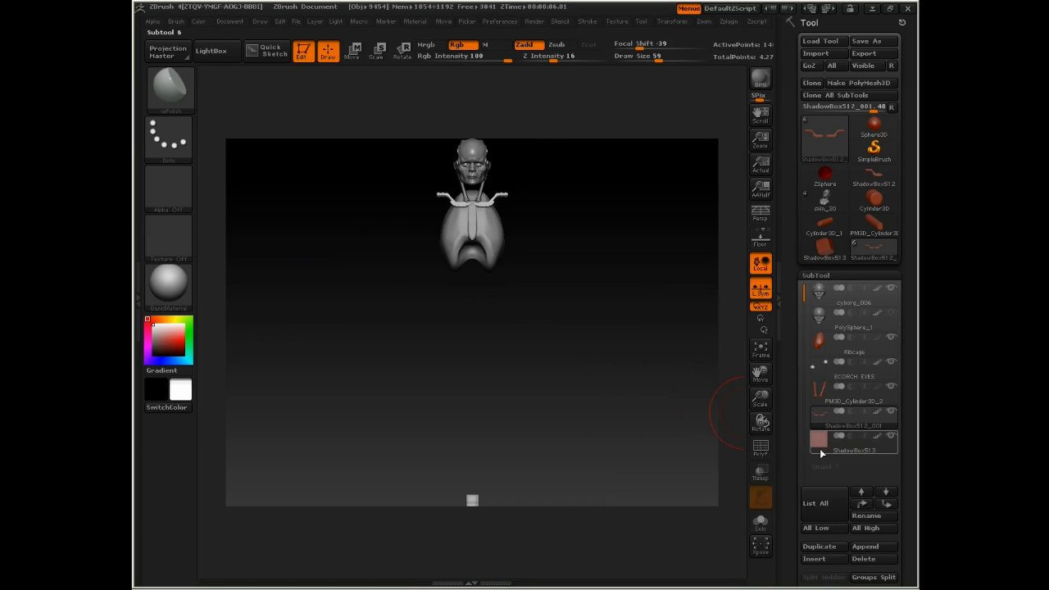
{"action": "left_click", "coordinate": [358, 52]}
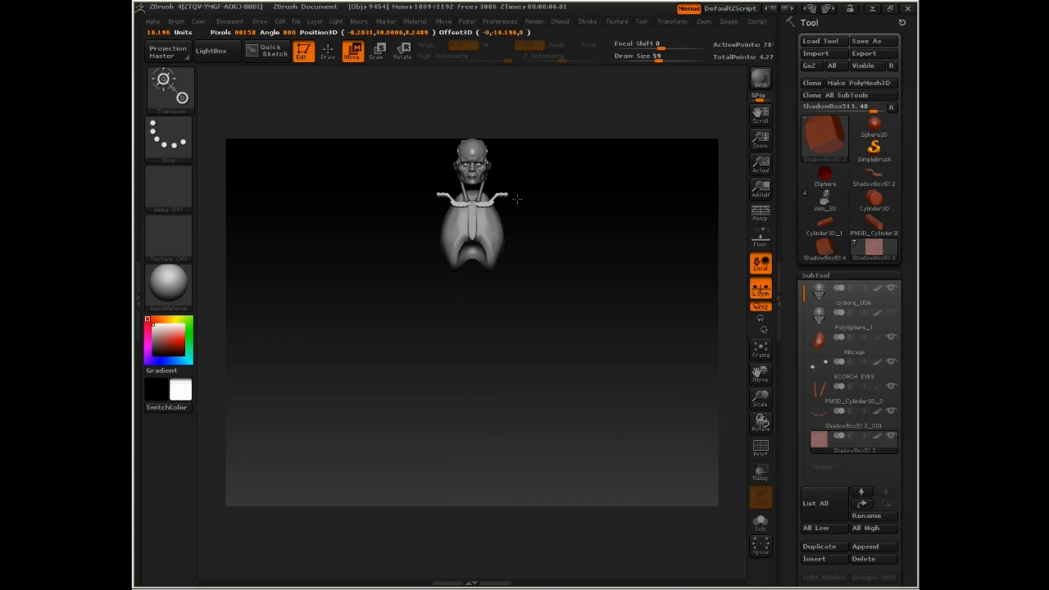
- Drag the new box part onto the piston joint at the shoulder in profile view
{"action": "left_click_drag", "start_coordinate": [516, 200], "coordinate": [489, 384]}
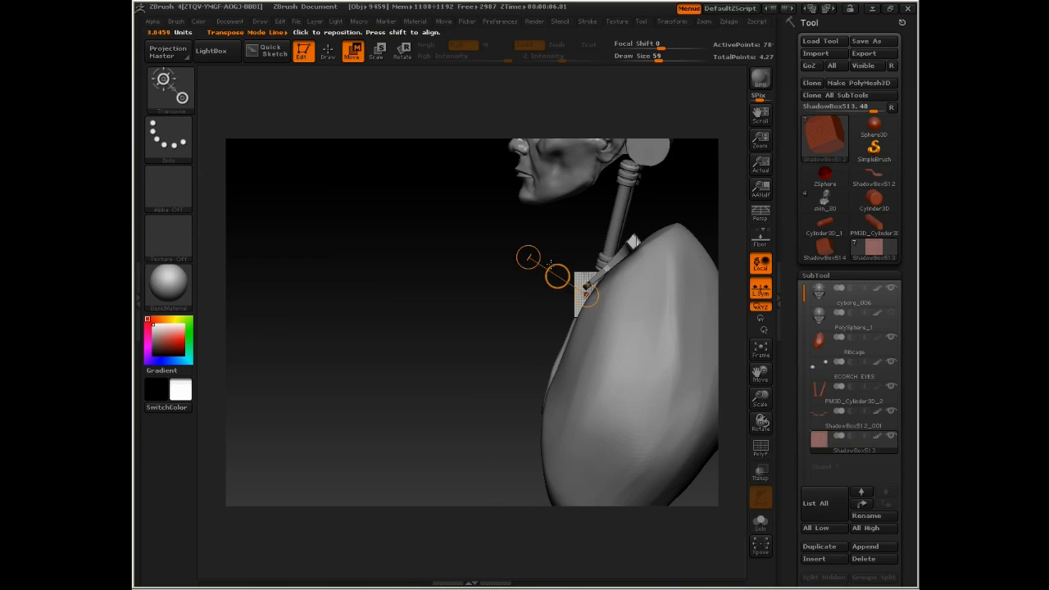
{"action": "left_click_drag", "start_coordinate": [528, 261], "coordinate": [547, 253]}
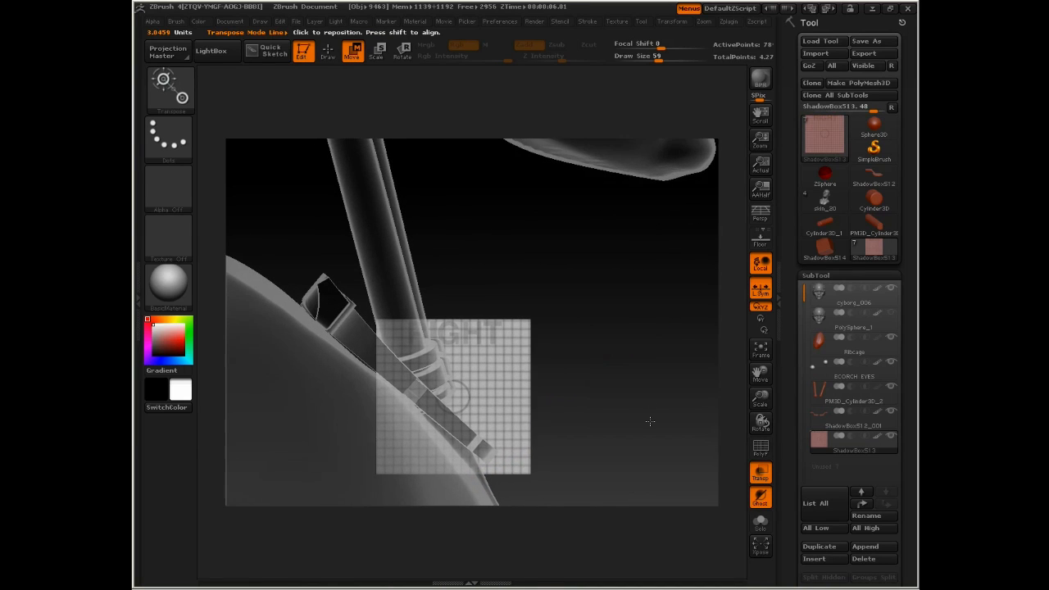
- Finish placing the box part and toggle Activate Symmetry in the Transform menu
{"action": "left_click", "coordinate": [852, 346]}
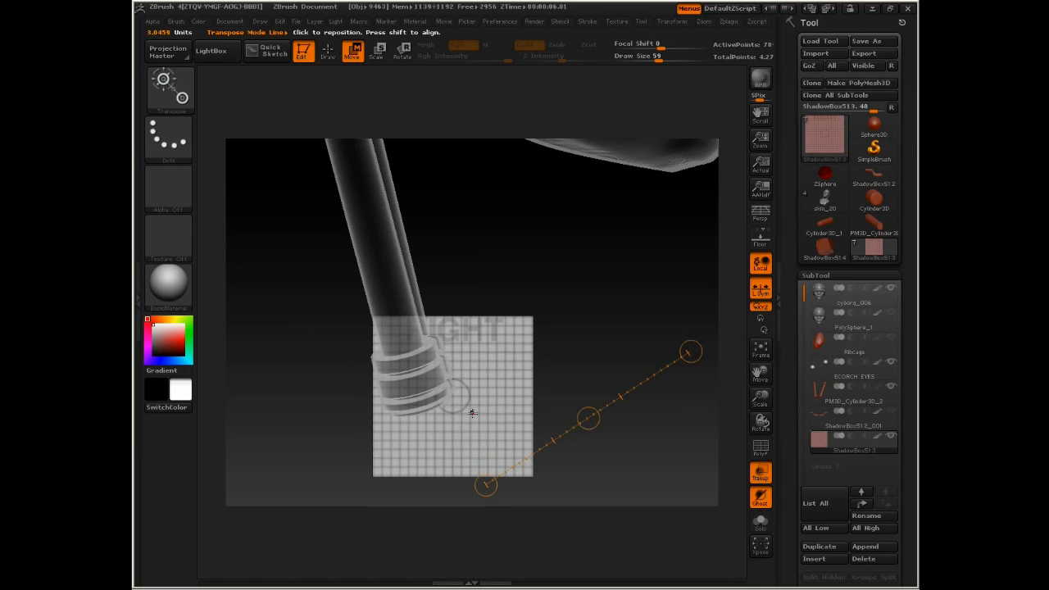
{"action": "left_click", "coordinate": [328, 51]}
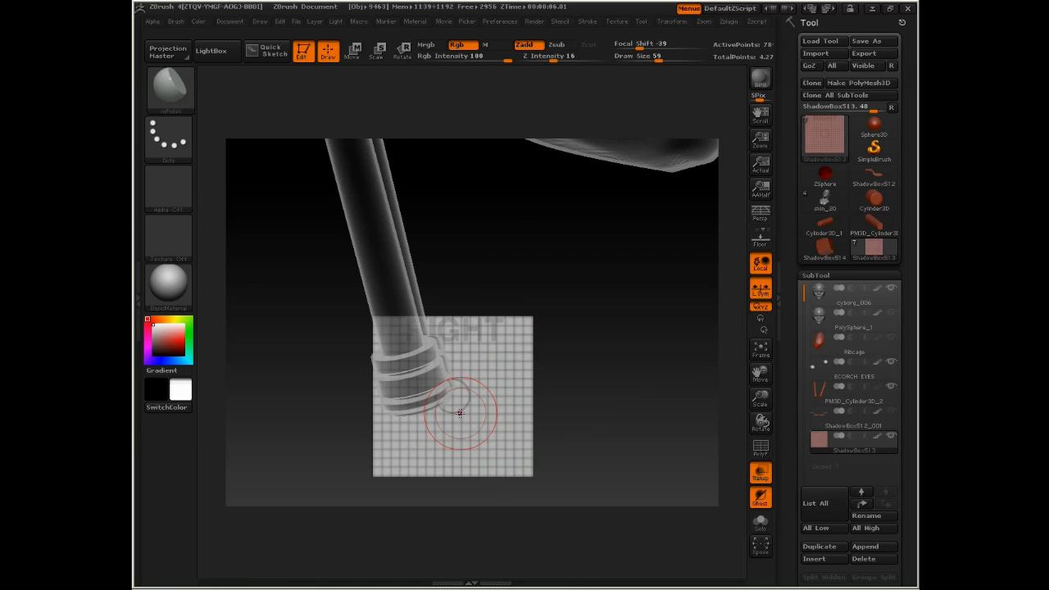
{"action": "mouse_move", "coordinate": [517, 386]}
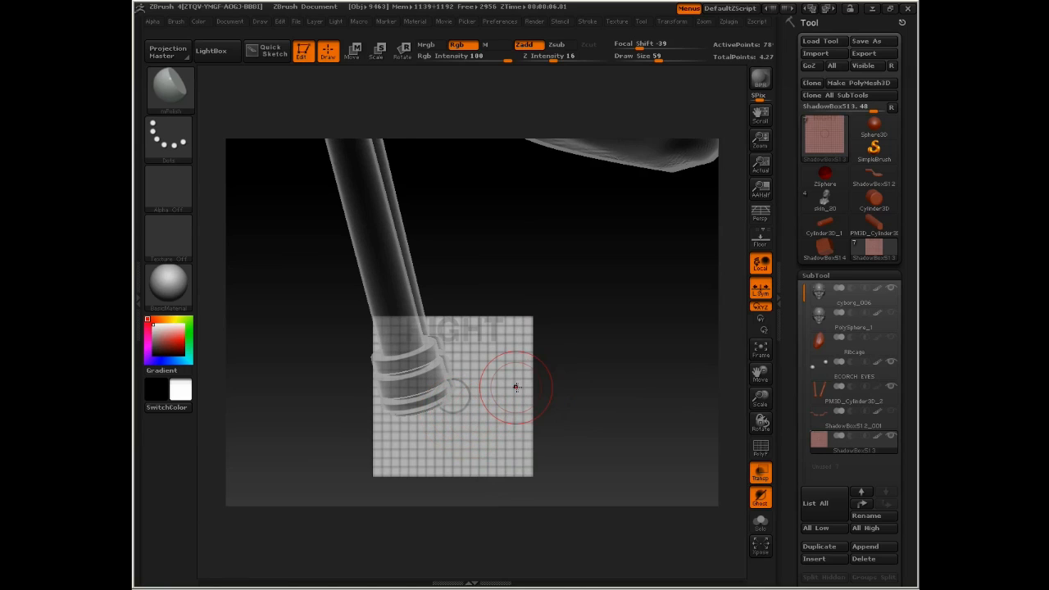
{"action": "mouse_move", "coordinate": [761, 289]}
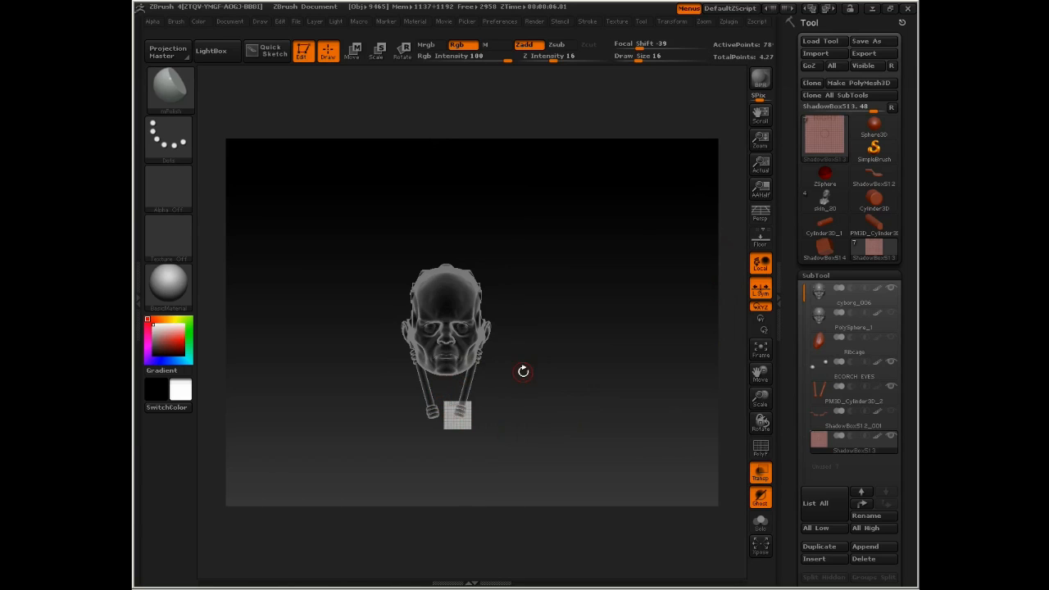
{"action": "left_click", "coordinate": [672, 23]}
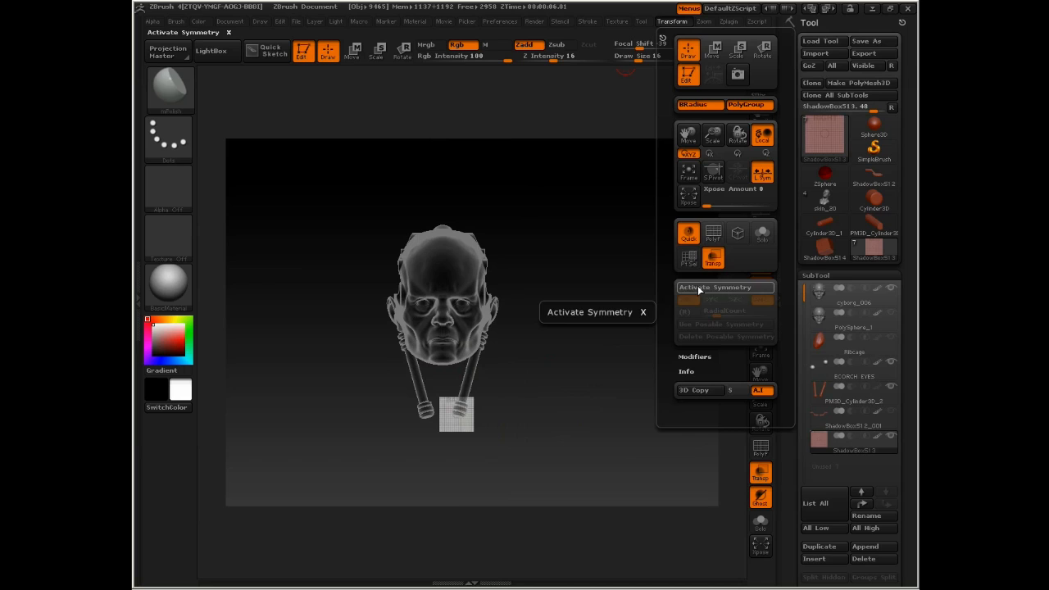
{"action": "left_click", "coordinate": [711, 300]}
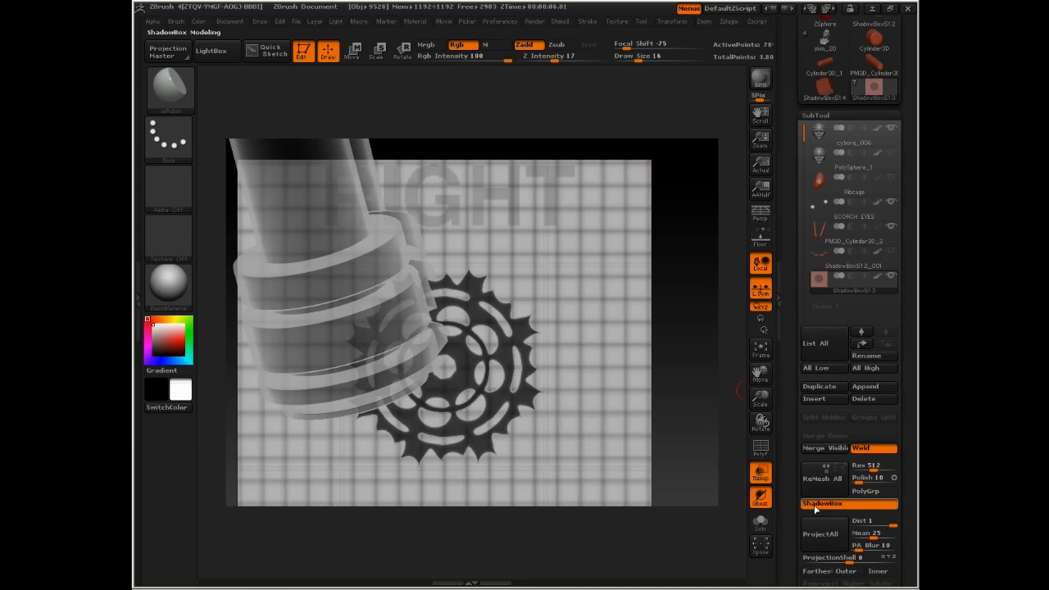
- Keep the solid gear from ShadowBox and move, rotate and scale it onto the piston's lower collar
{"action": "left_click", "coordinate": [823, 504]}
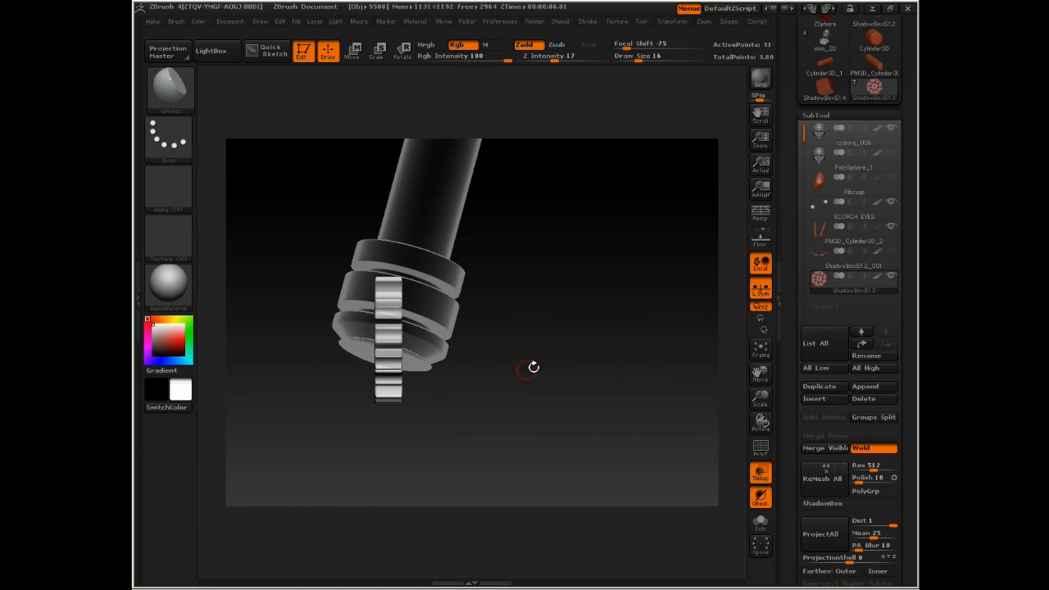
{"action": "mouse_move", "coordinate": [307, 180]}
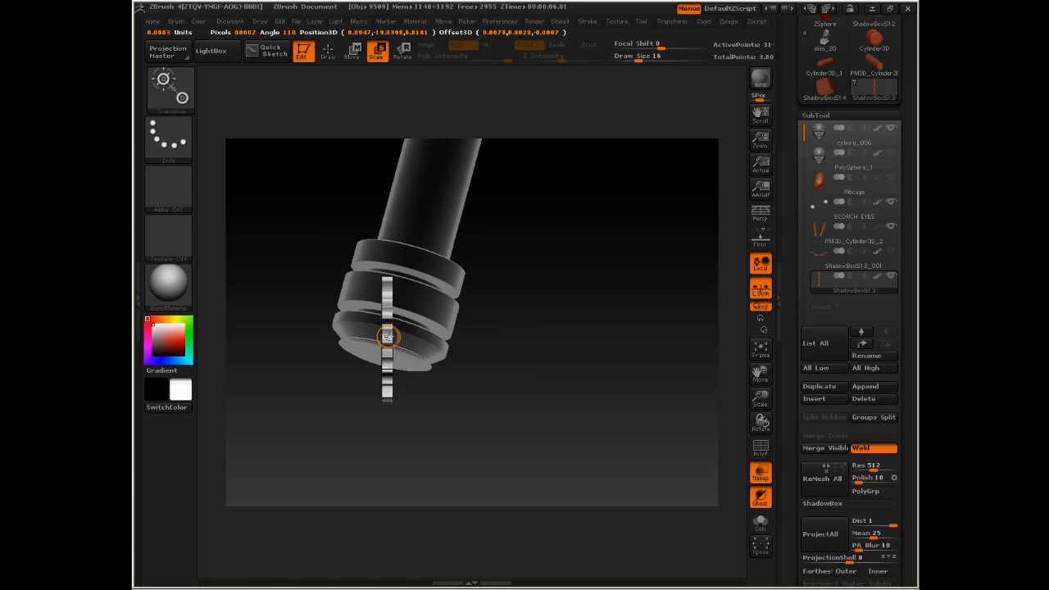
{"action": "left_click", "coordinate": [620, 23]}
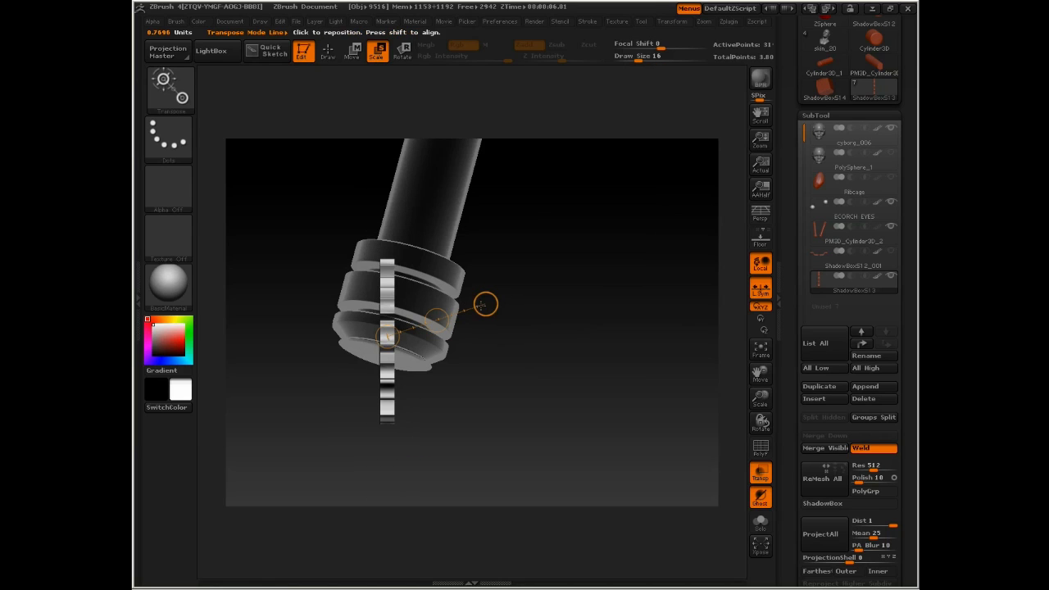
{"action": "left_click_drag", "start_coordinate": [484, 305], "coordinate": [495, 360]}
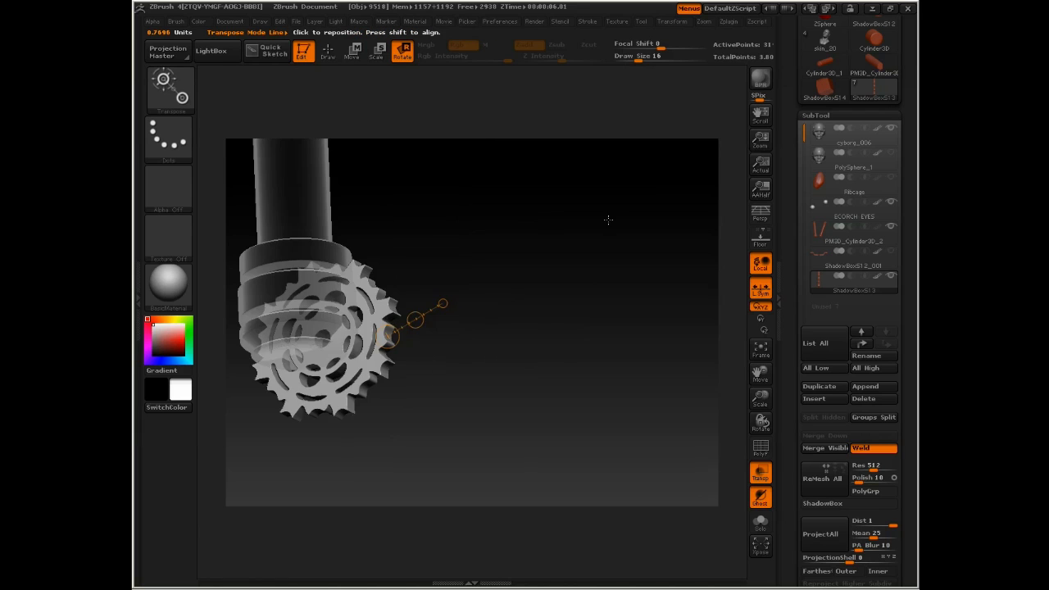
{"action": "left_click_drag", "start_coordinate": [414, 320], "coordinate": [525, 328]}
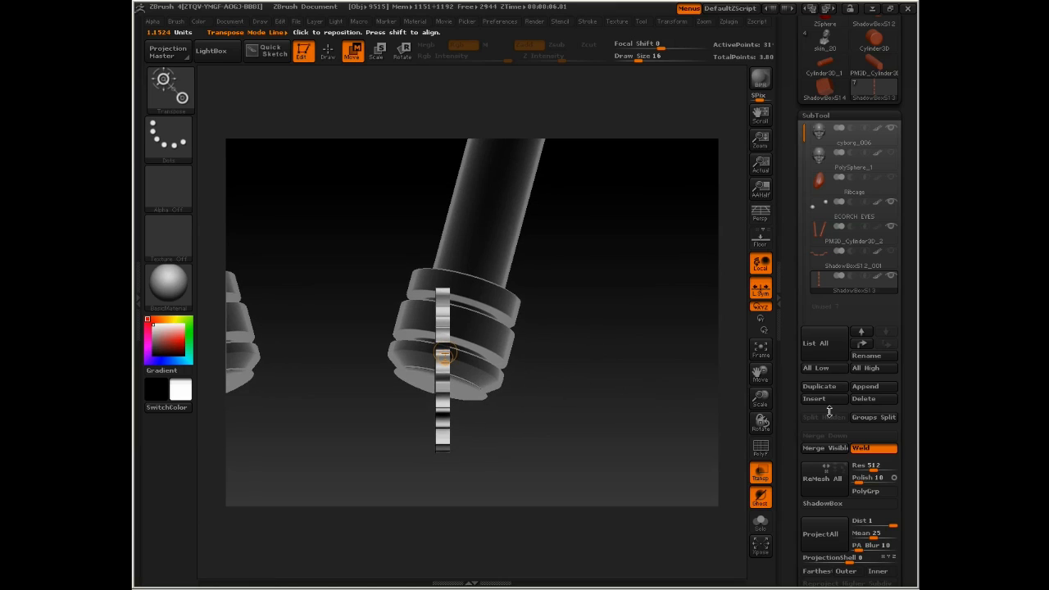
- Duplicate the gear, place the copy beside the first at the collar and select it in the SubTool list
{"action": "left_click_drag", "start_coordinate": [443, 353], "coordinate": [446, 378]}
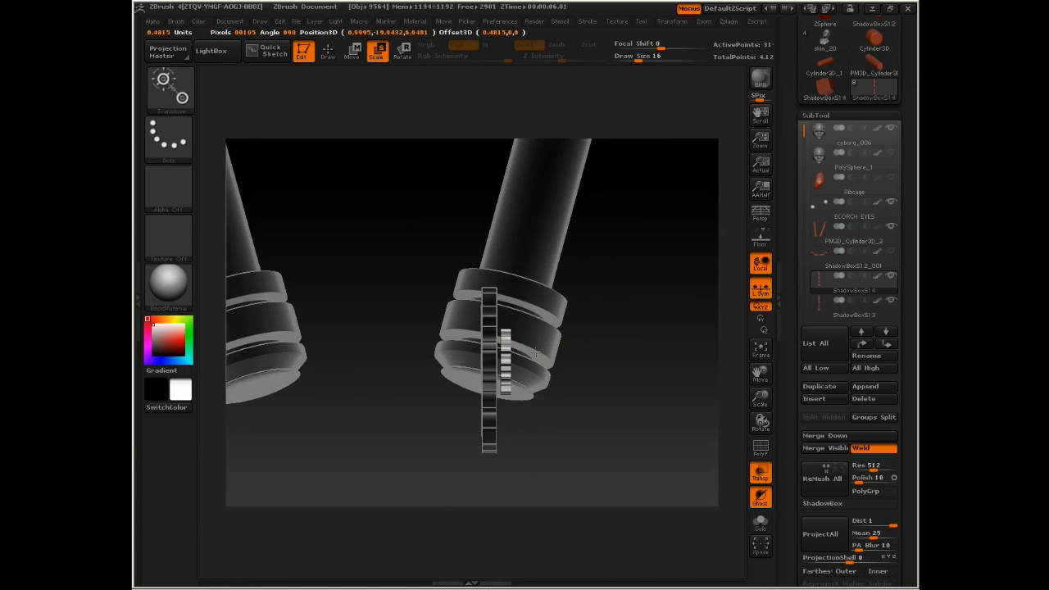
{"action": "left_click", "coordinate": [355, 53]}
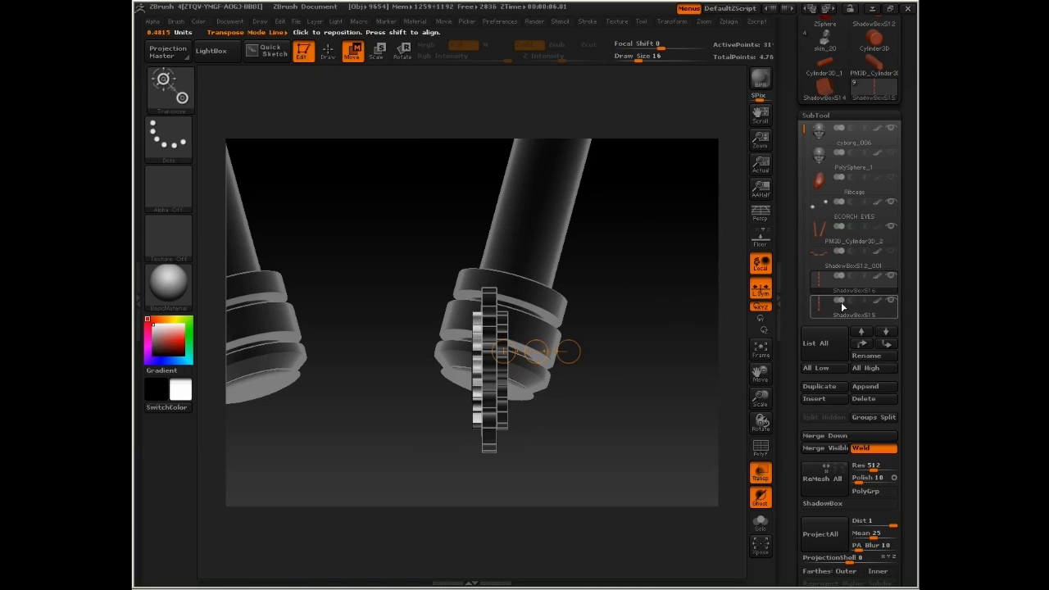
{"action": "left_click", "coordinate": [825, 436]}
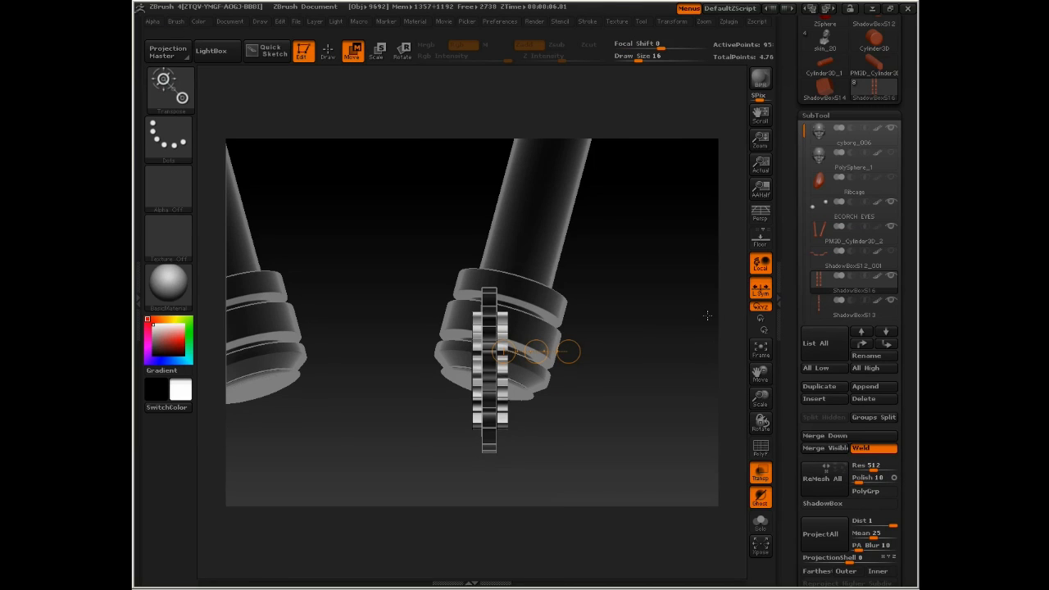
{"action": "mouse_move", "coordinate": [824, 436]}
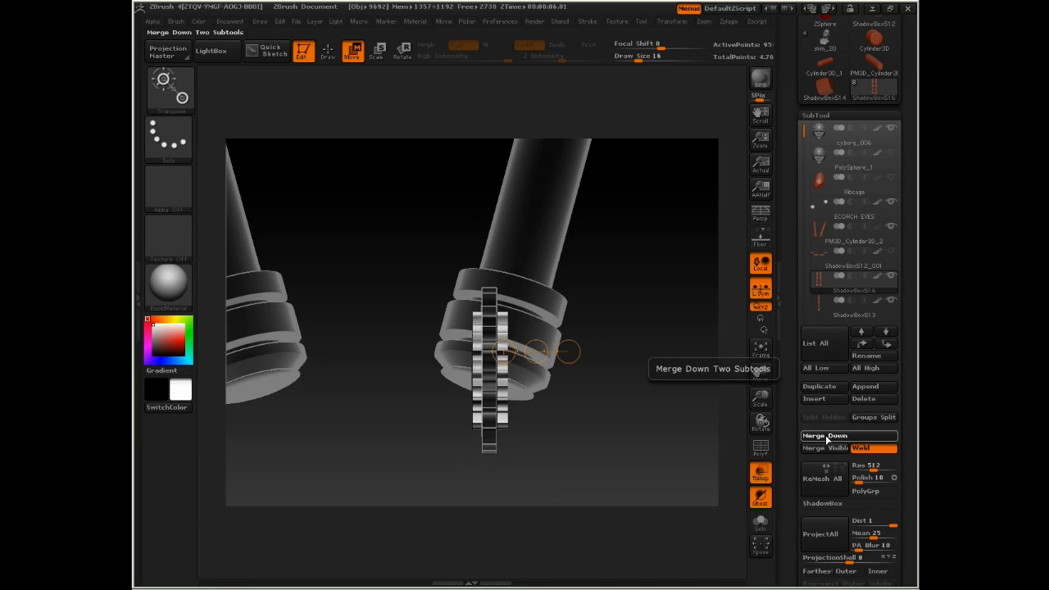
- Merge the two gears down into one part and tilt the assembly flat onto the right piston base
{"action": "left_click", "coordinate": [824, 436]}
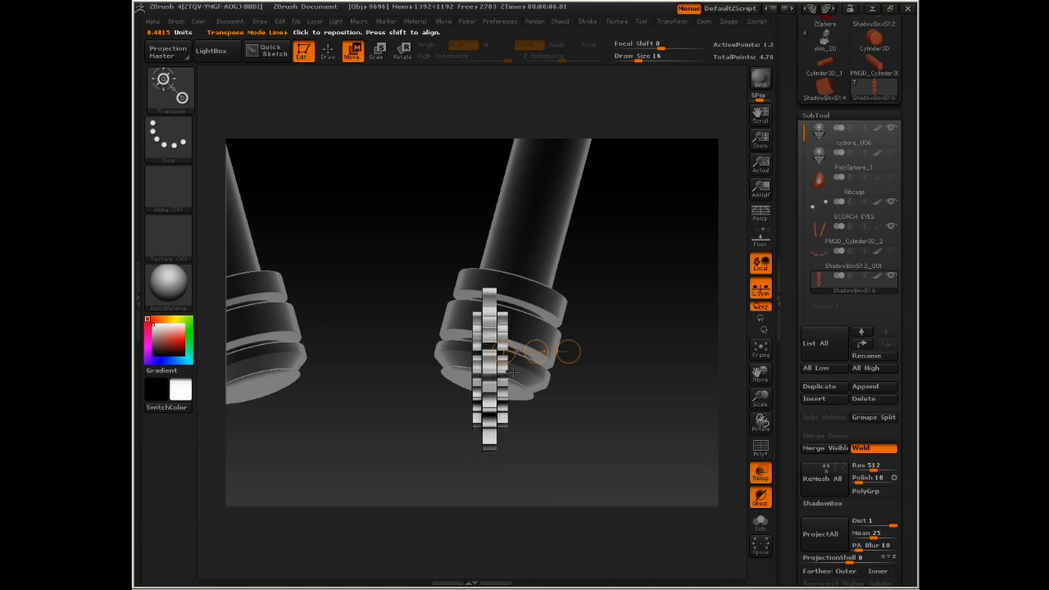
{"action": "left_click_drag", "start_coordinate": [492, 361], "coordinate": [557, 377]}
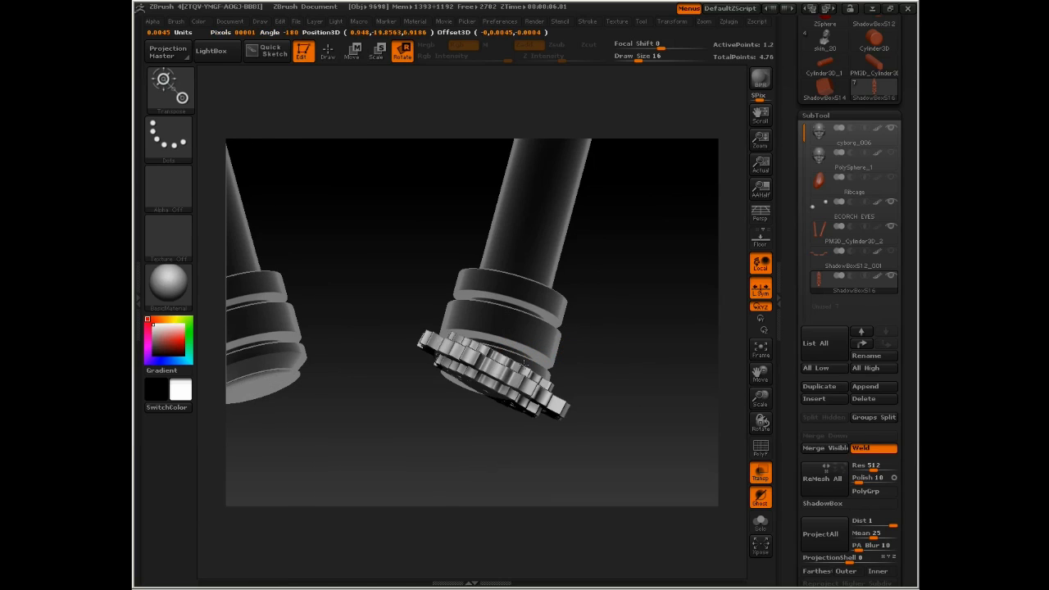
{"action": "left_click_drag", "start_coordinate": [509, 361], "coordinate": [492, 361]}
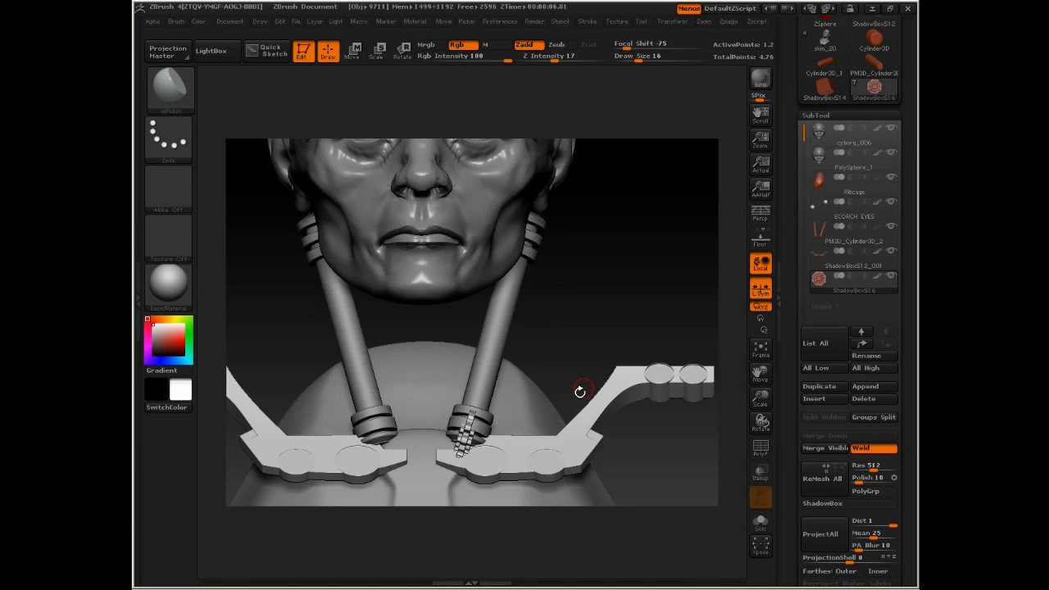
- Use SubTool Master Mirror on X with Merge into one SubTool, accepting the polygon count warning
{"action": "left_click_drag", "start_coordinate": [582, 391], "coordinate": [617, 273]}
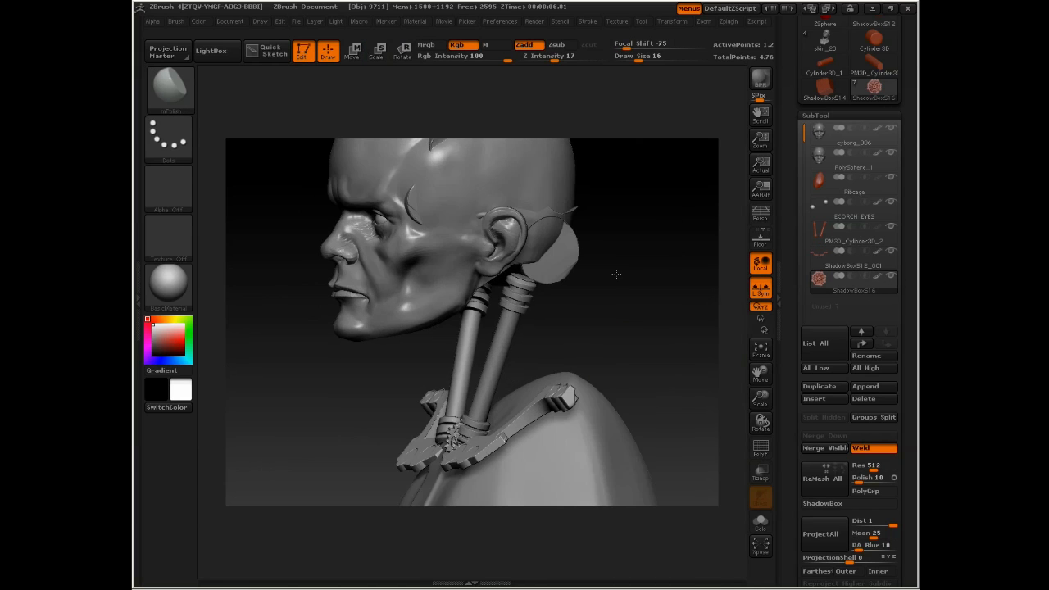
{"action": "left_click_drag", "start_coordinate": [617, 273], "coordinate": [692, 171]}
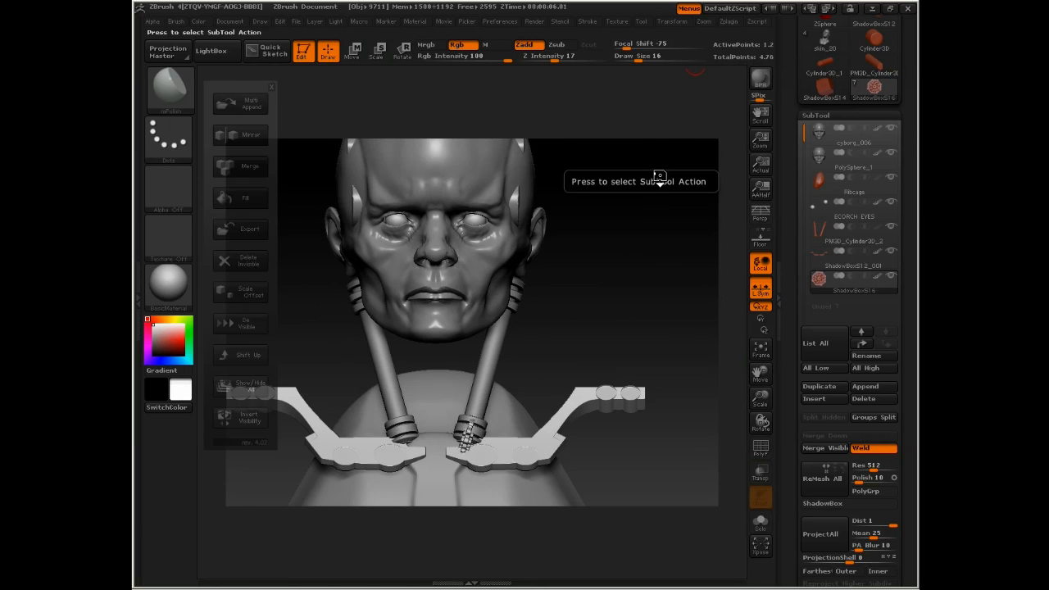
{"action": "left_click", "coordinate": [240, 135]}
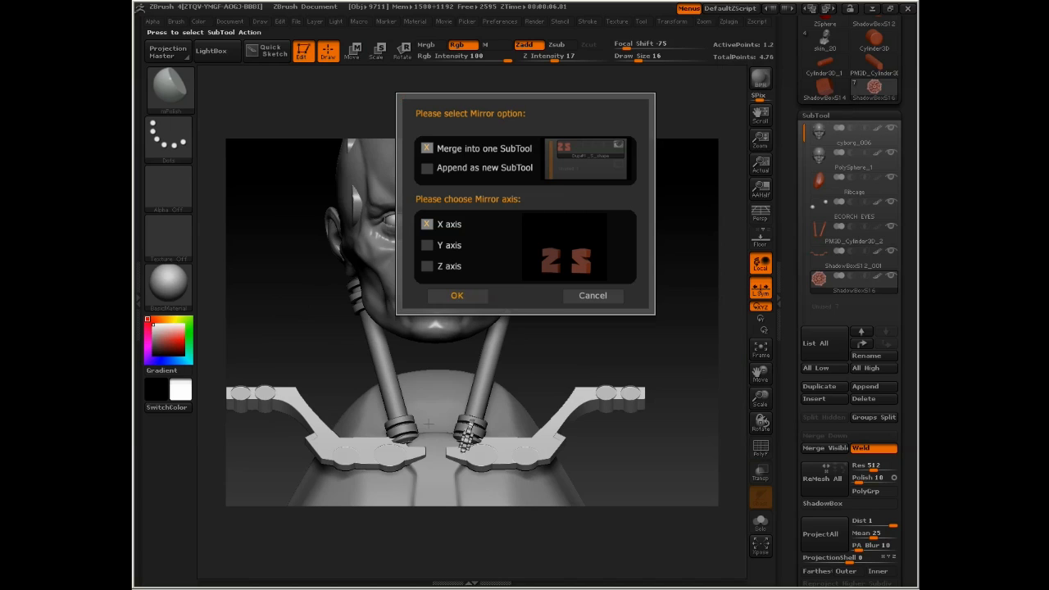
{"action": "left_click", "coordinate": [456, 295]}
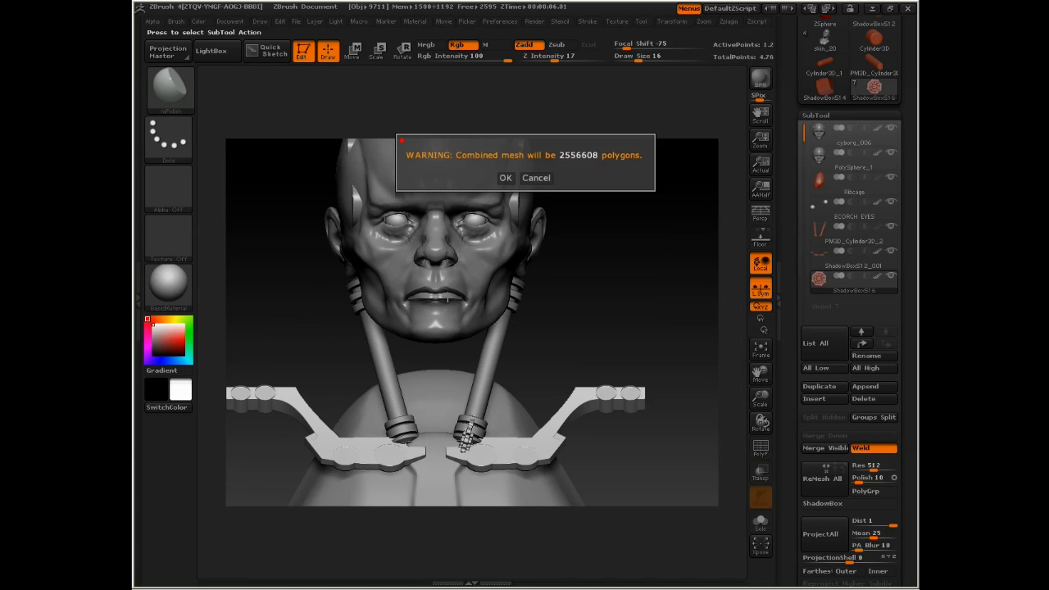
{"action": "left_click", "coordinate": [505, 177]}
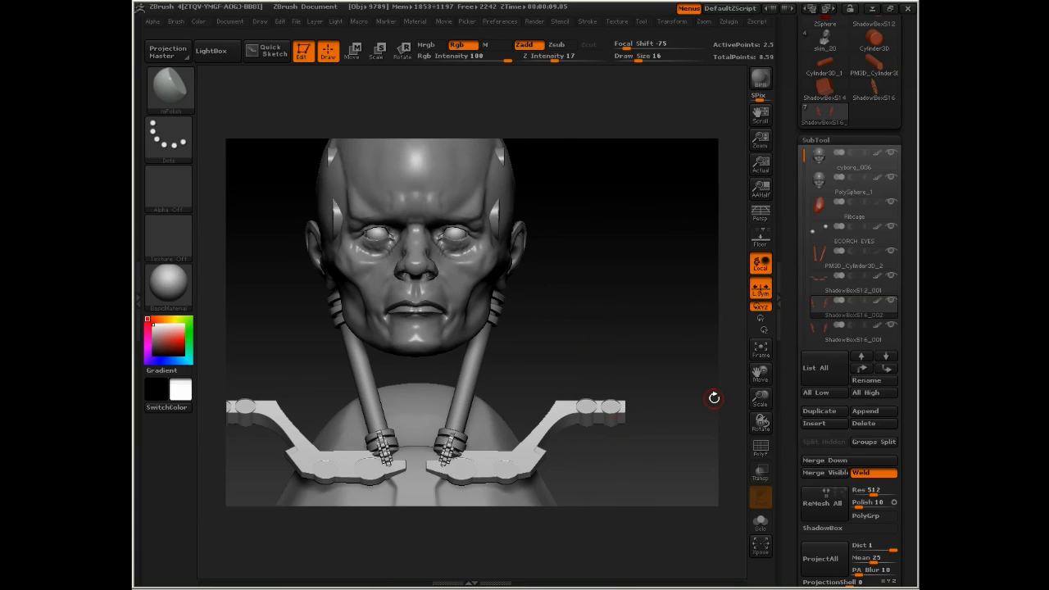
{"action": "left_click", "coordinate": [357, 56]}
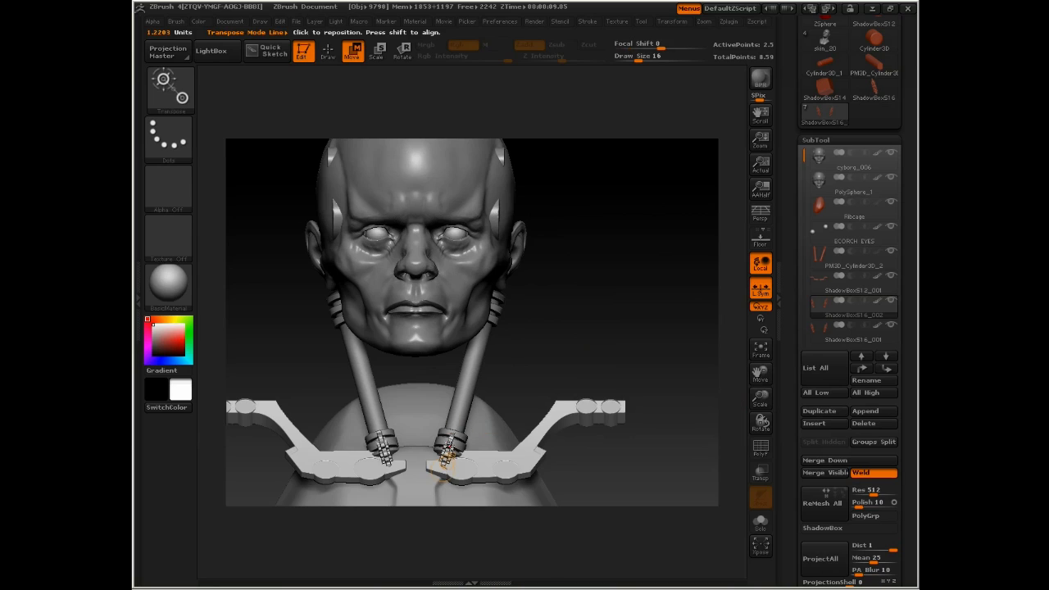